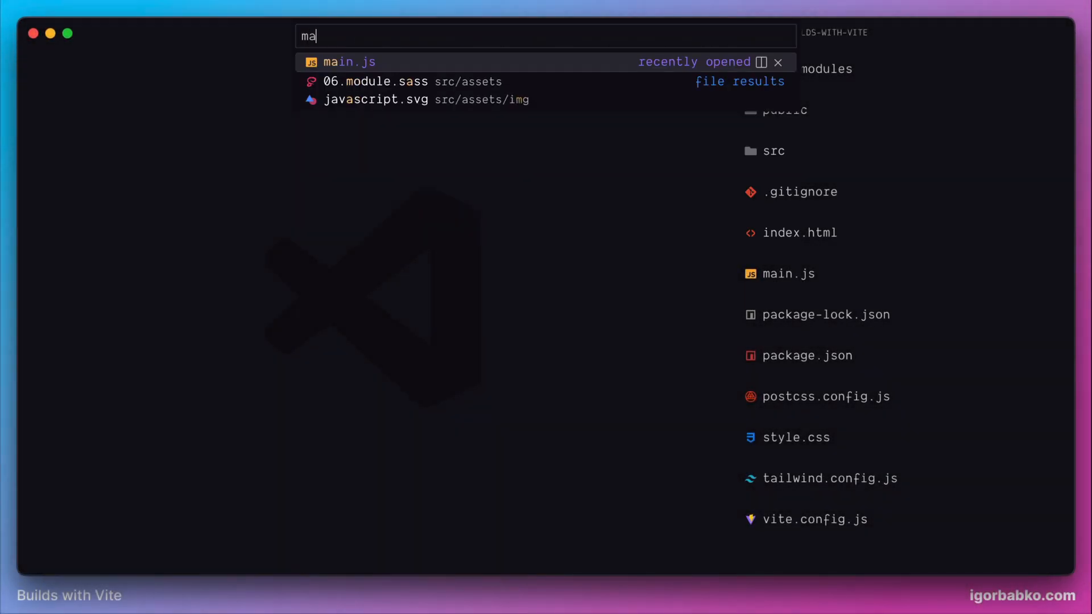
Step: Add as: 'raw' to the eager glob options in main.js so modules load as source strings
click(349, 62)
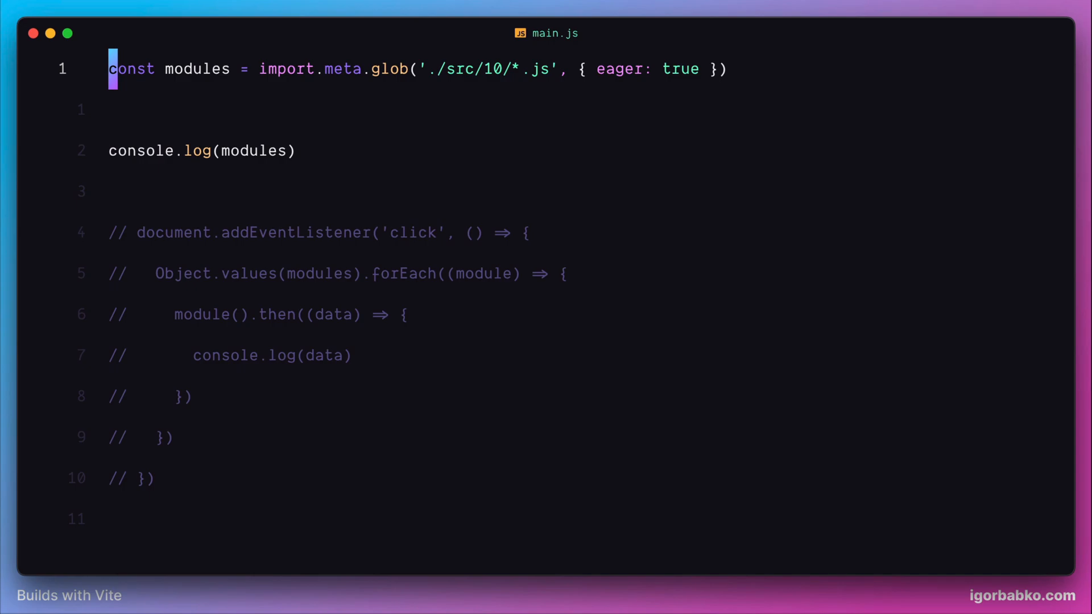
click(587, 68)
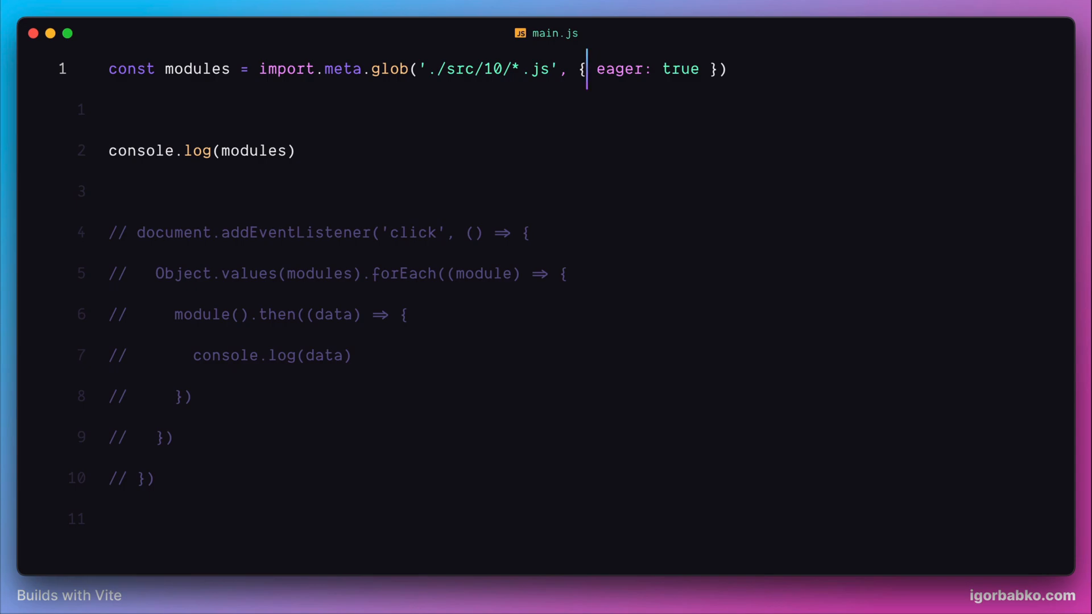
text(as:)
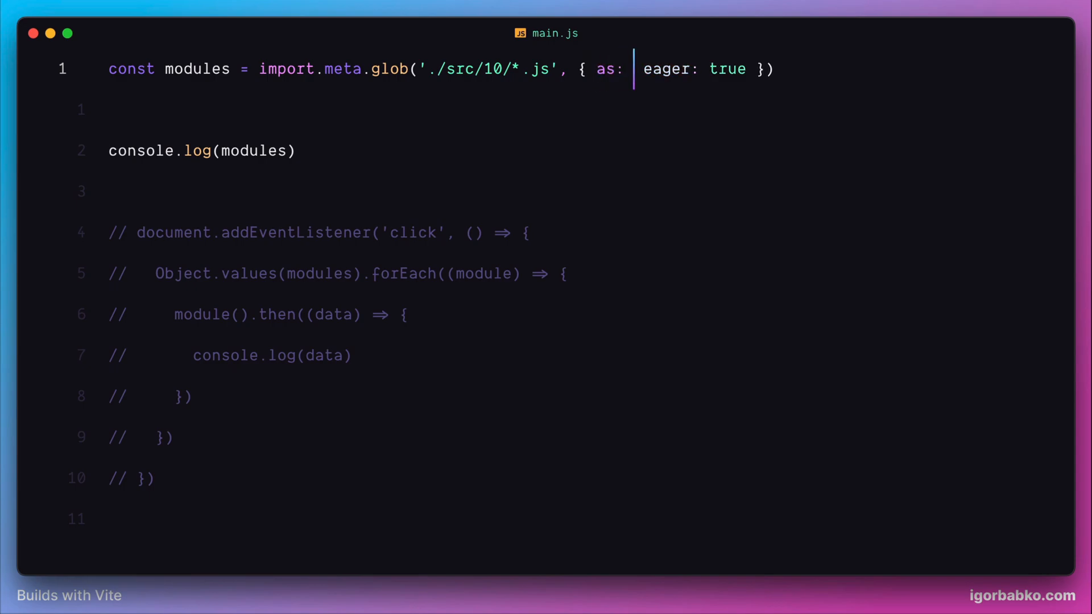
text('raw')
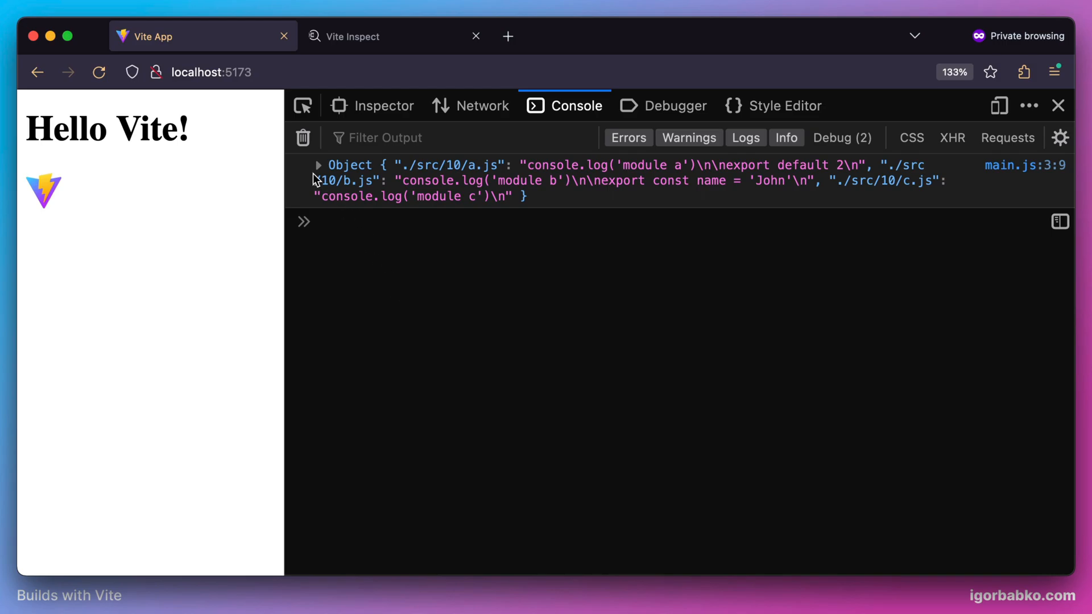
Step: Expand the logged modules object showing raw source strings, then move to the Network panel
click(317, 165)
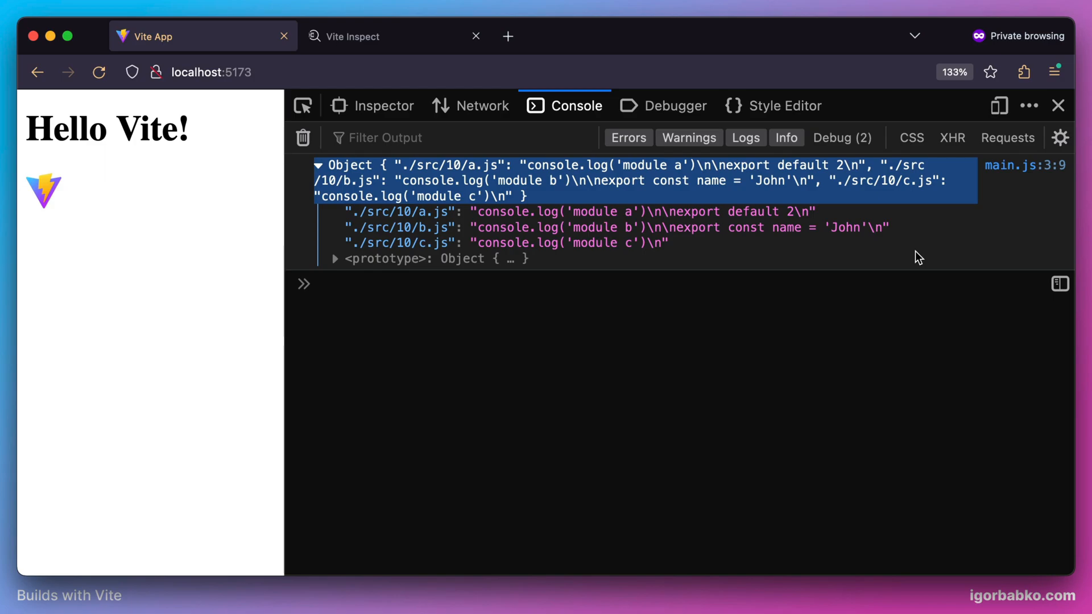
click(482, 105)
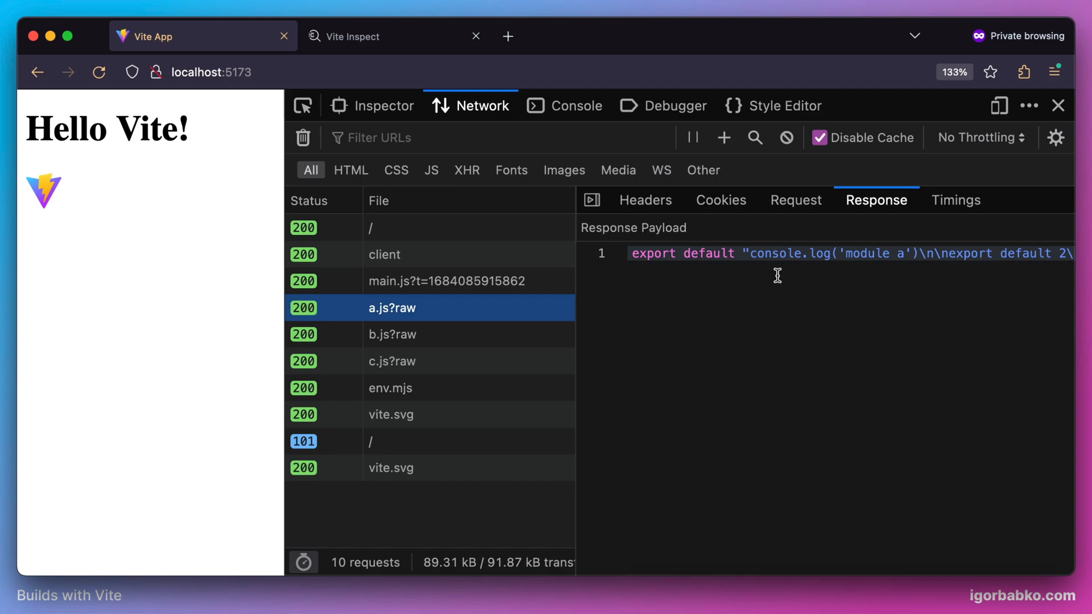
mouse_move(744, 252)
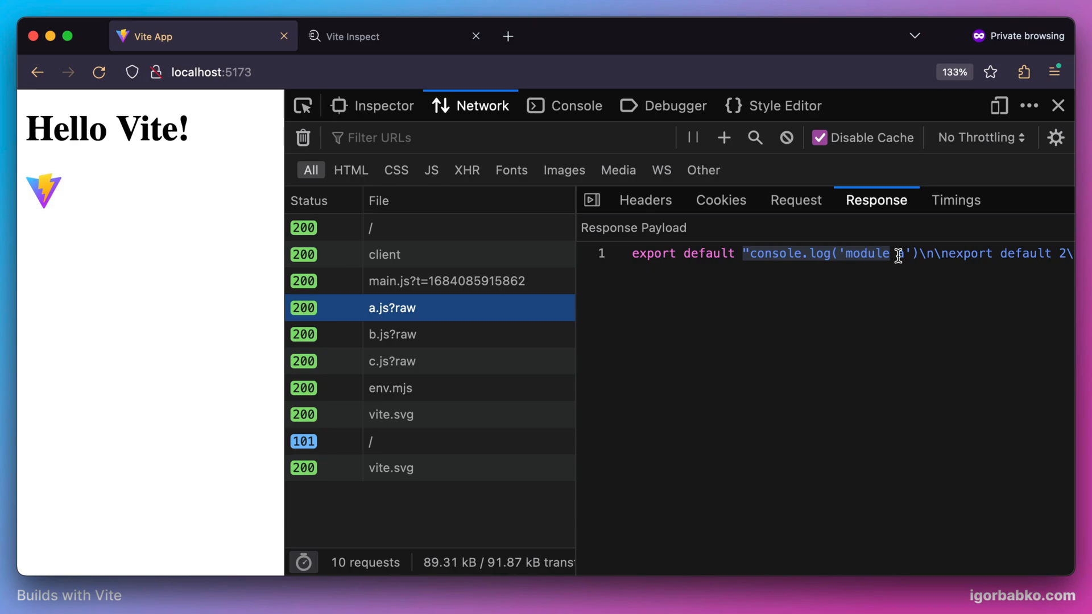
Step: View the network responses for a.js?raw and b.js?raw default-exporting their source text
click(392, 334)
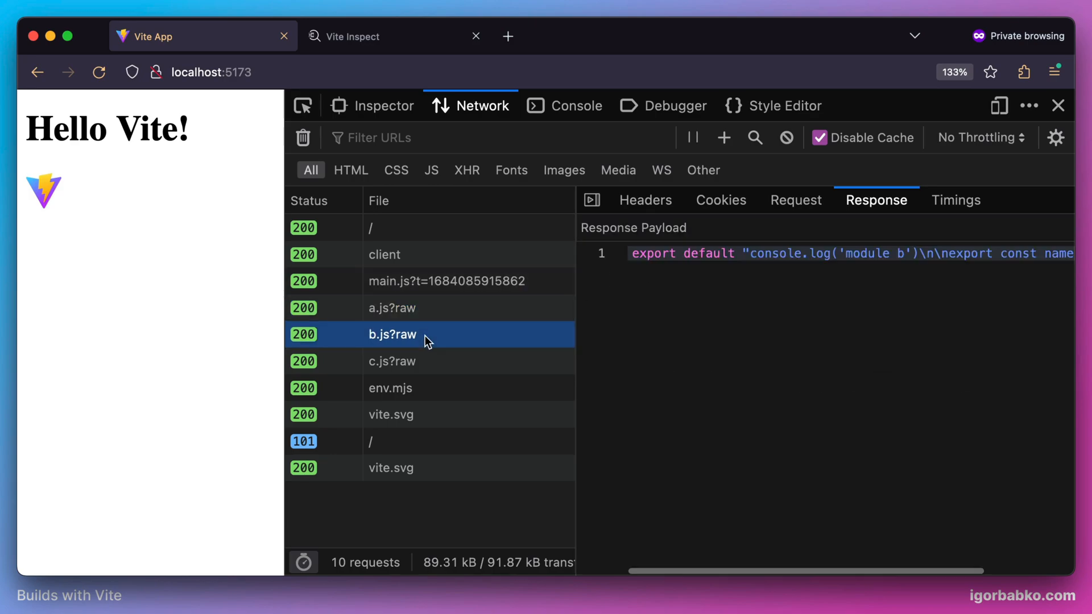
click(392, 361)
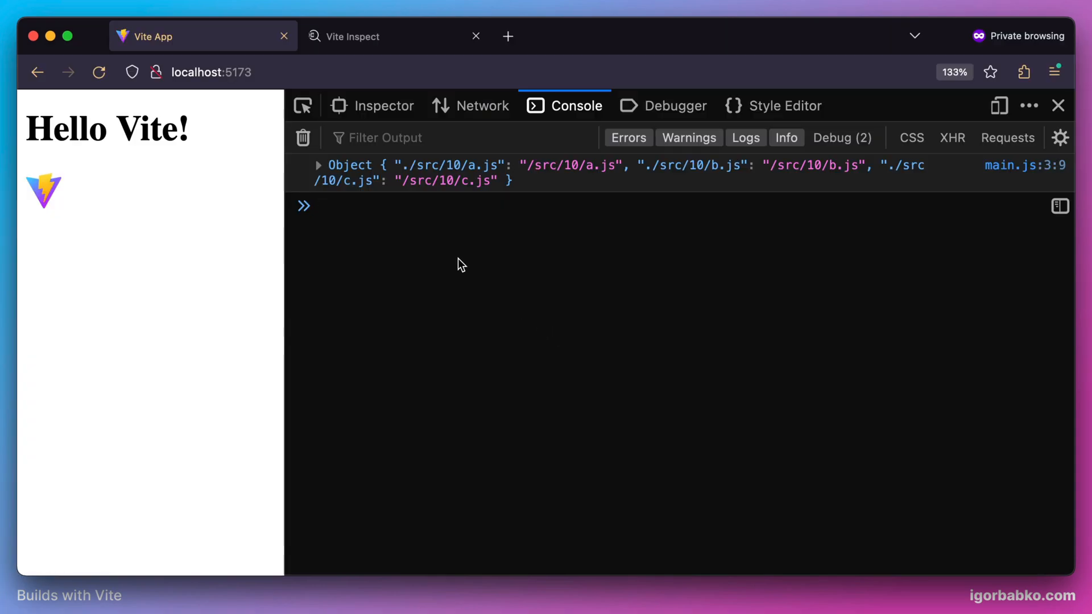
Step: Expand the logged modules object mapping a.js, b.js and c.js to /src/10 URL strings
click(318, 165)
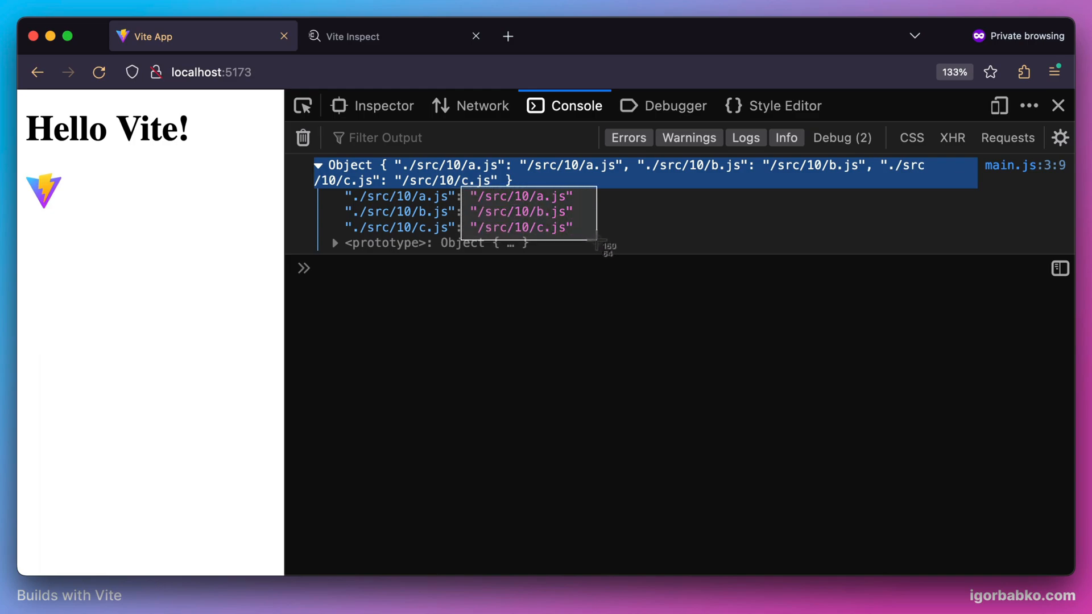
mouse_move(597, 246)
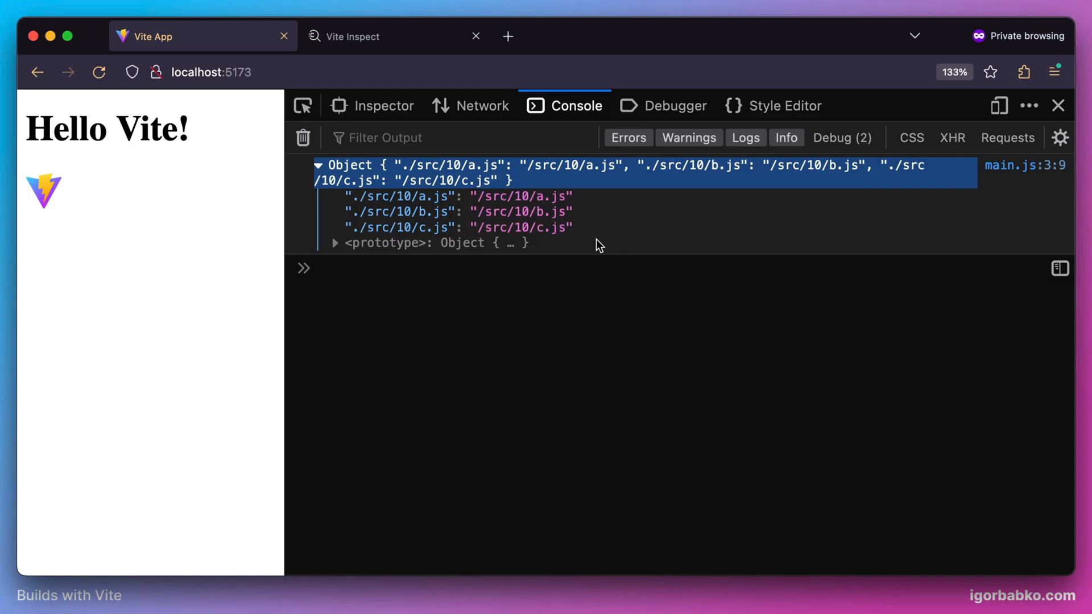
Step: Inspect the a.js?url network response default-exporting the path "/src/10/a.js"
click(471, 106)
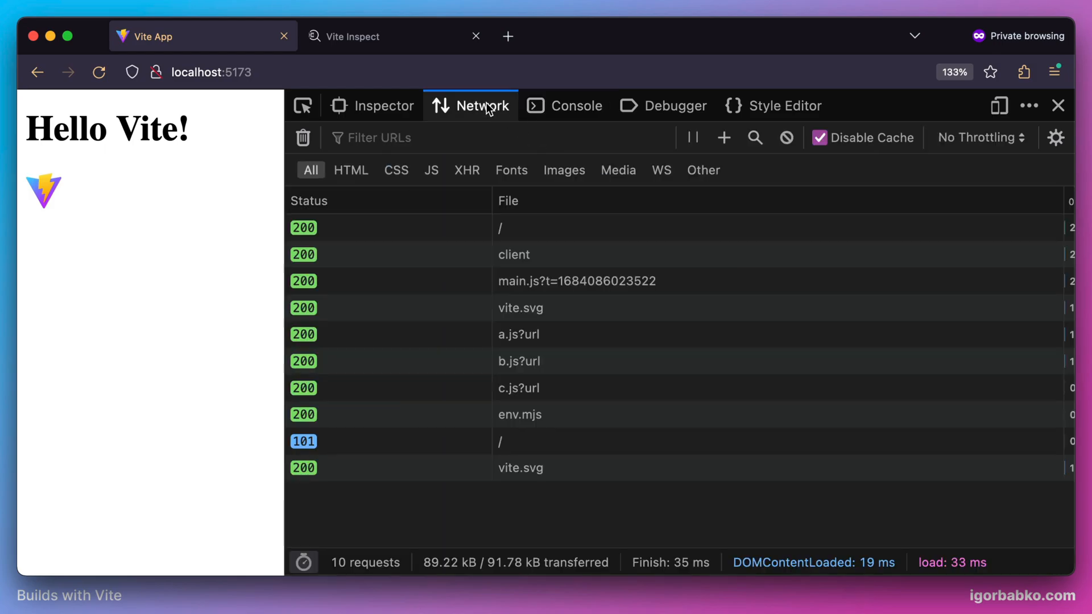
click(388, 335)
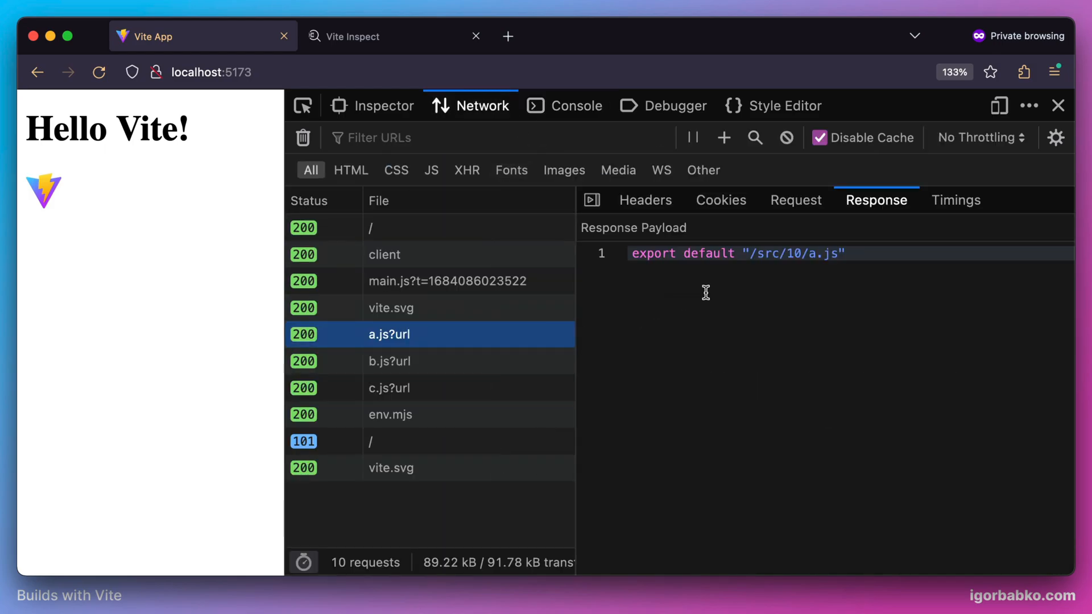
double_click(791, 252)
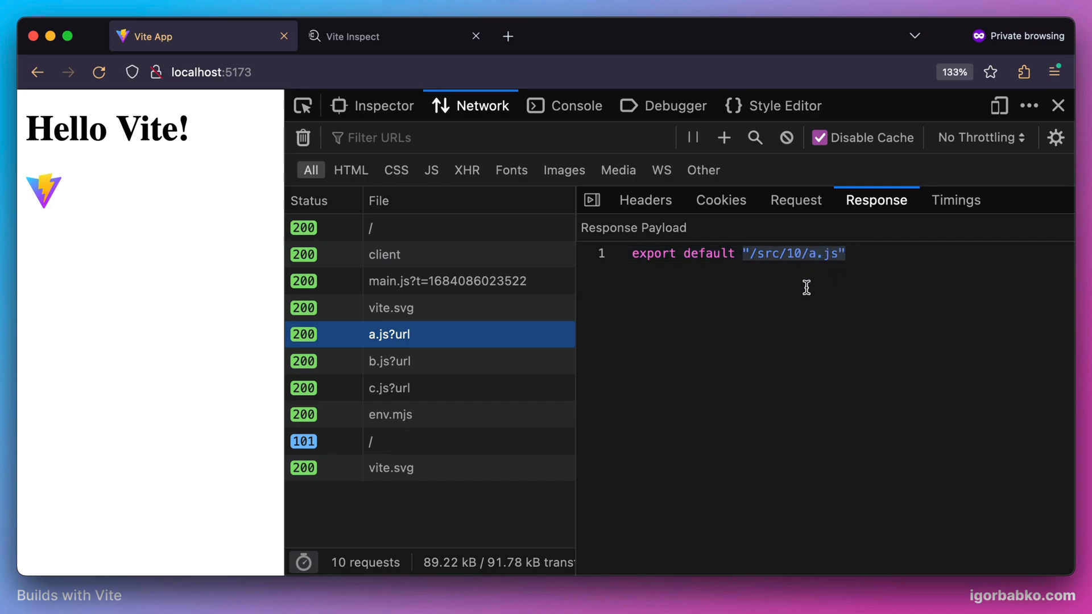
mouse_move(758, 325)
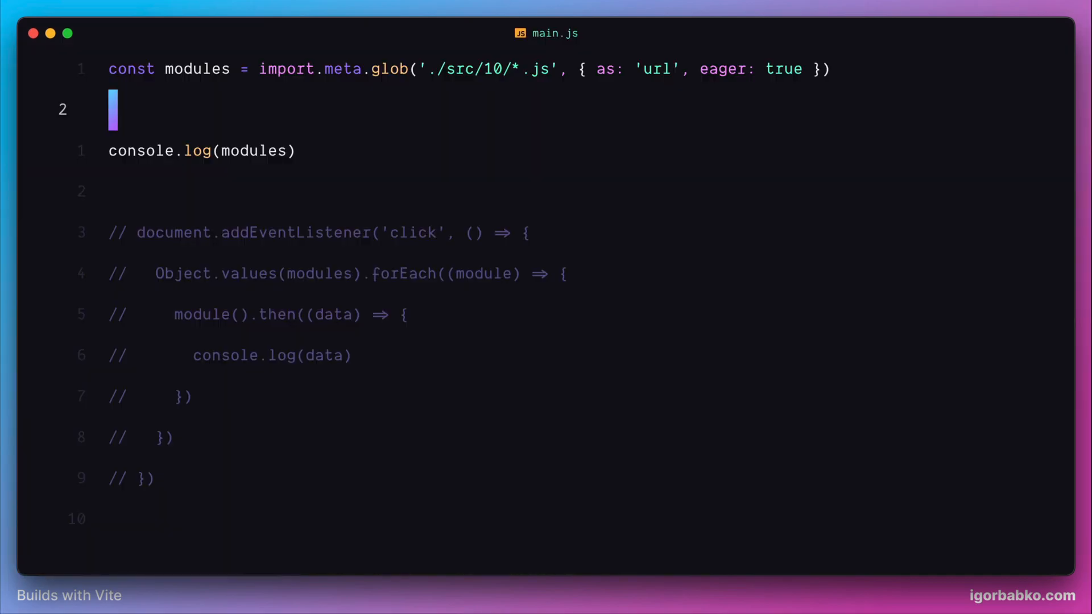
Step: Add name exports to the src/10 modules: Jane in a.js, then review b.js and c.js with Johnny
key(cmd+p)
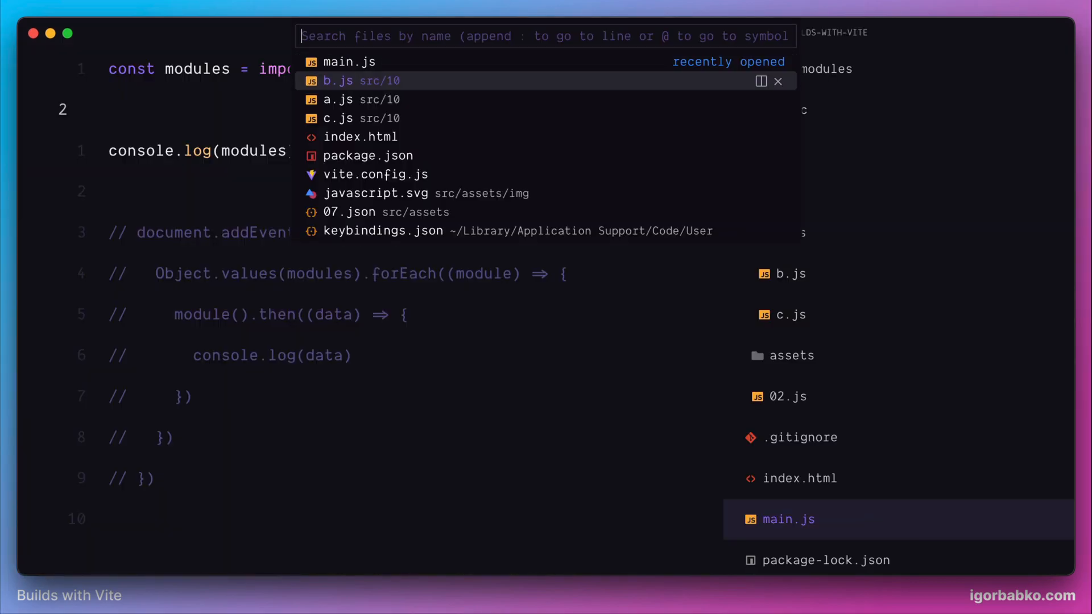
click(340, 99)
text(export co)
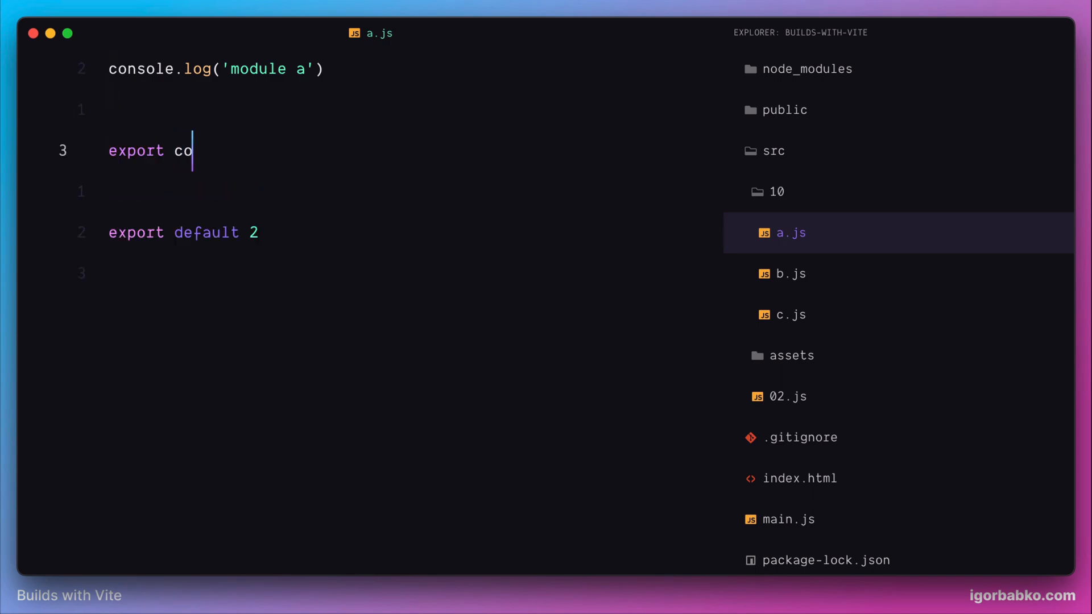
text(nst '')
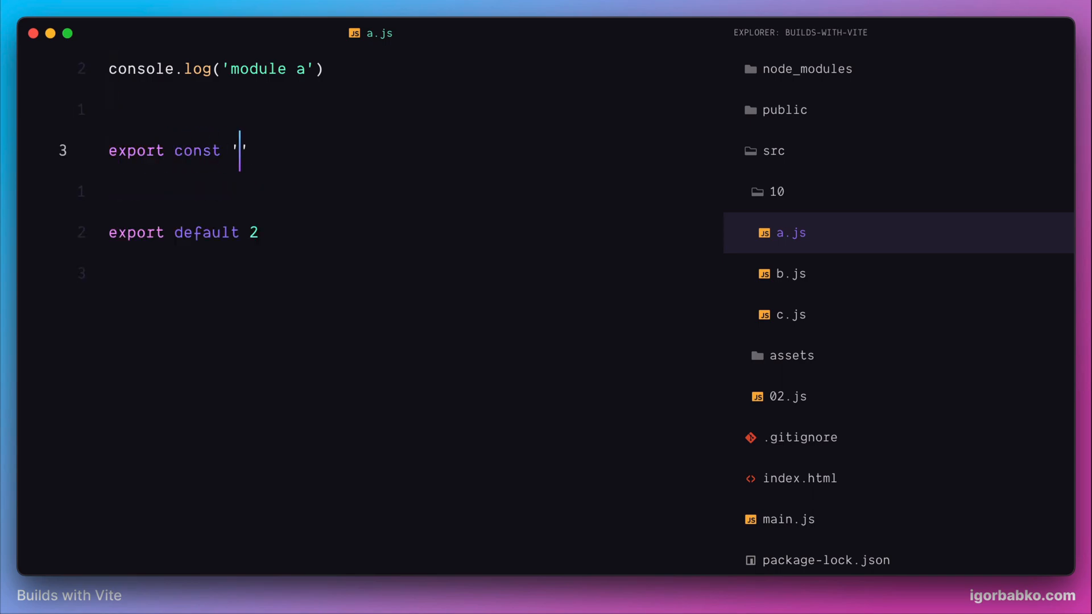
text(name =)
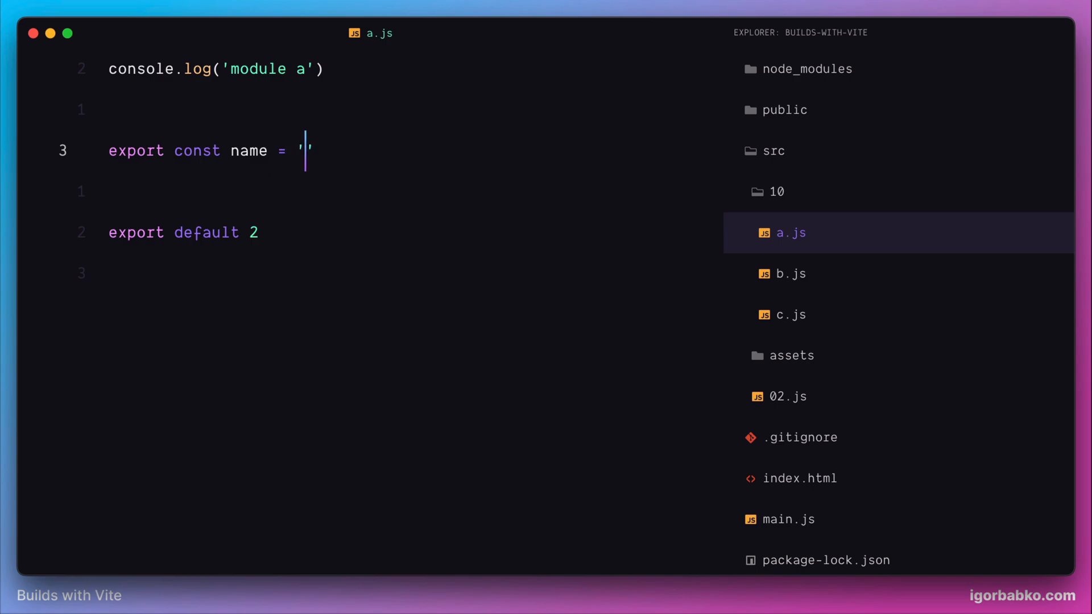
text(Jane)
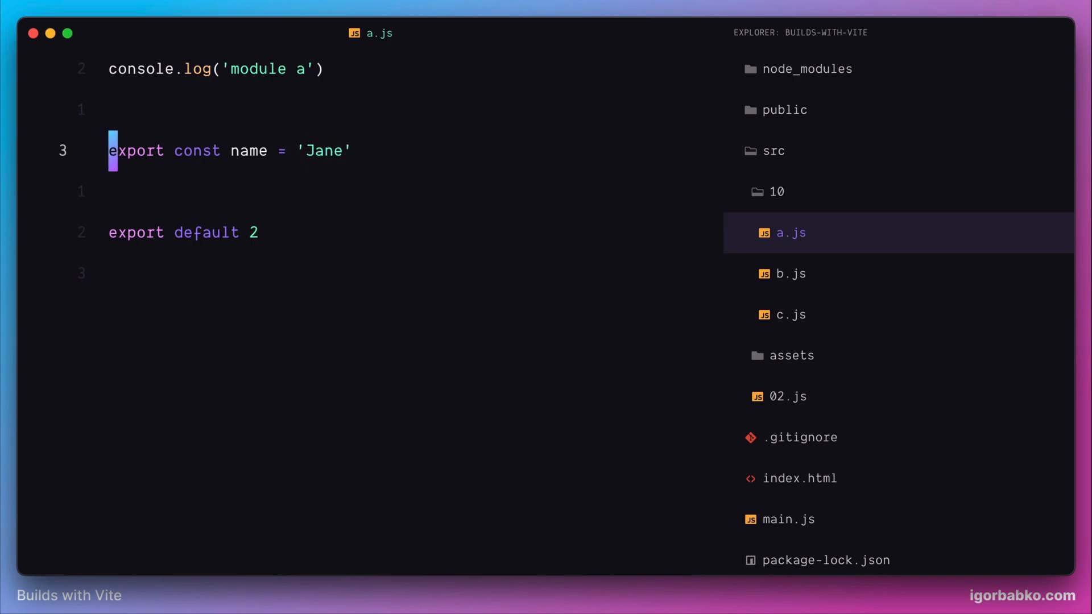
click(789, 273)
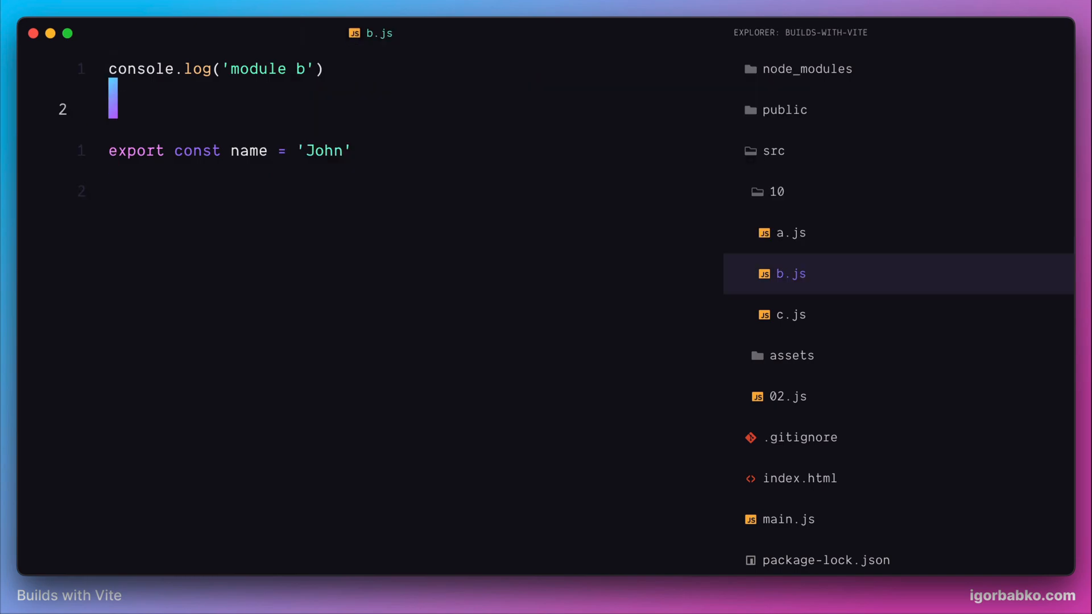
key(cmd+p)
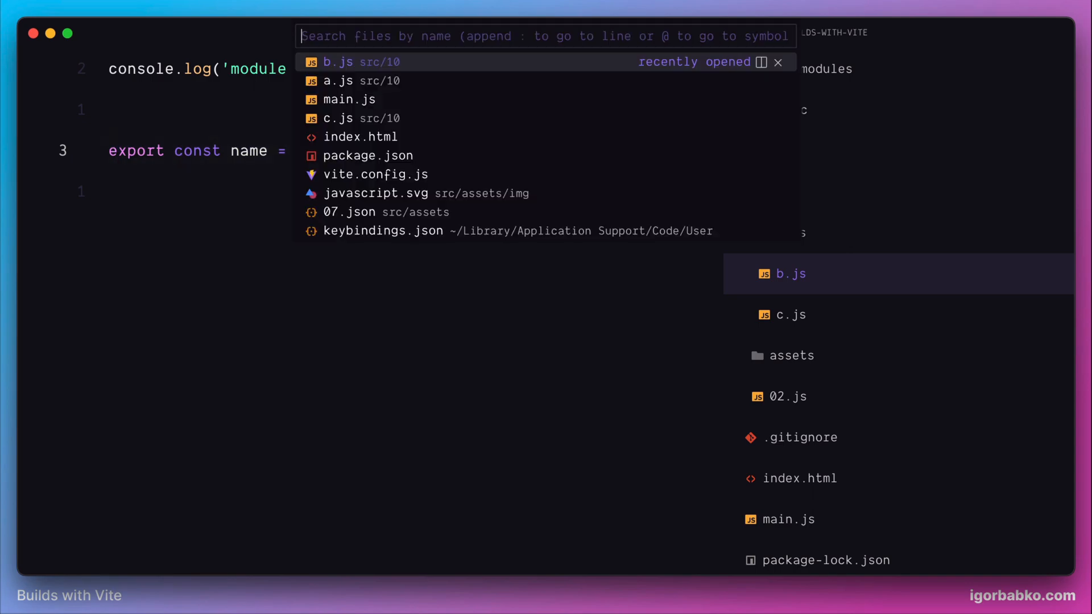
click(339, 117)
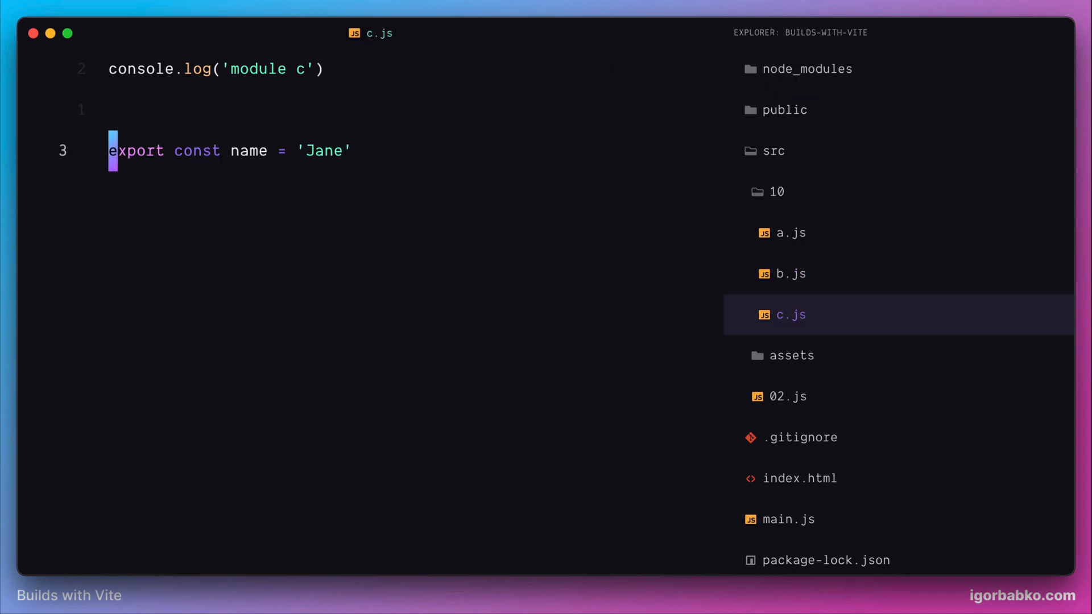
text(Joh)
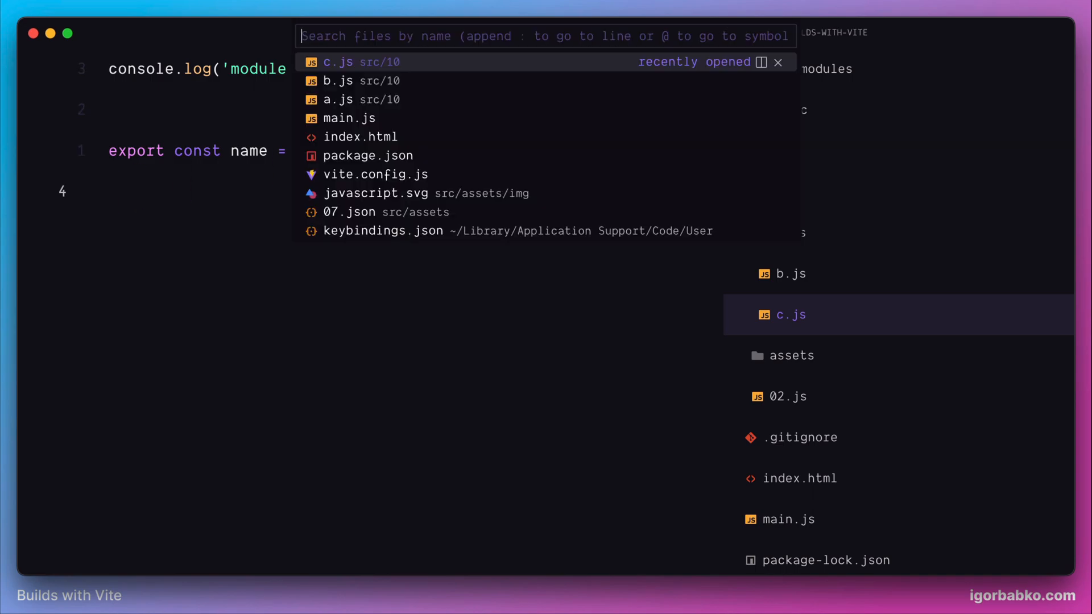
Step: Make a.js default-export 'a', then review b.js and c.js default exports in src/10
click(346, 99)
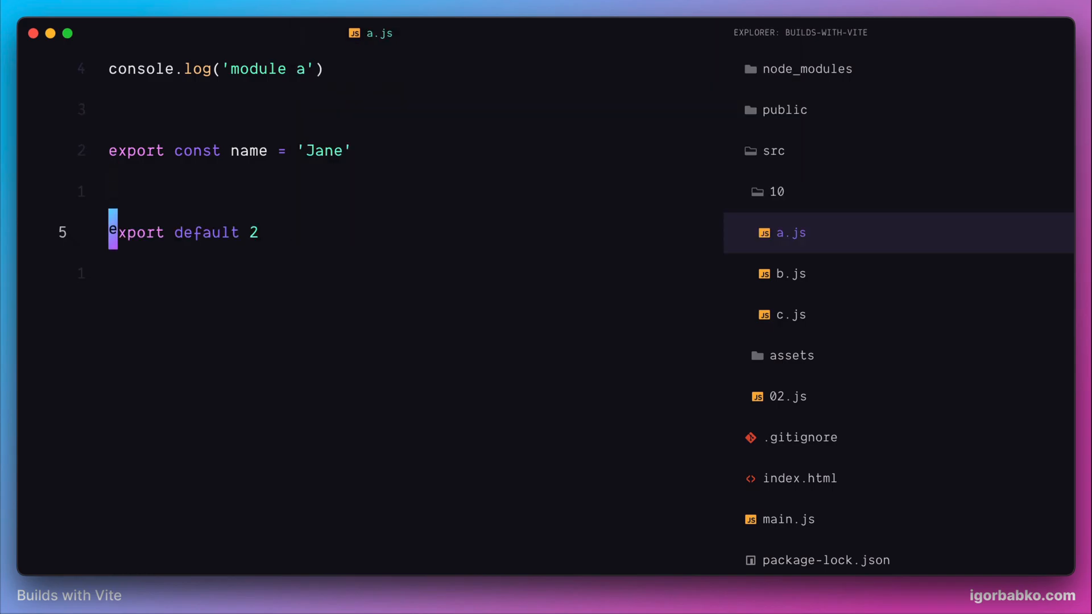
text('a')
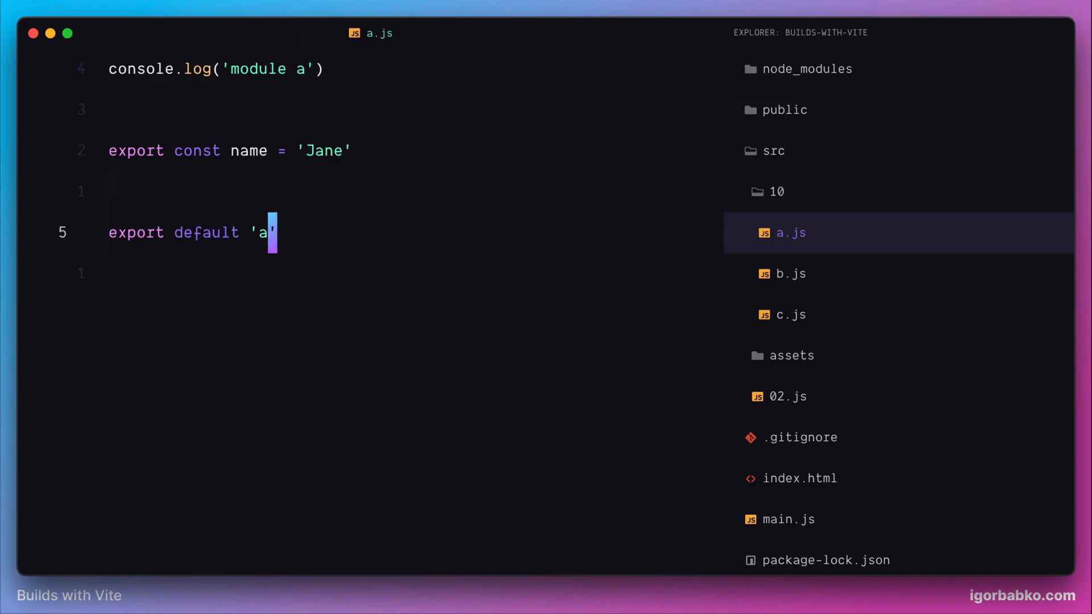
key(cmd+p)
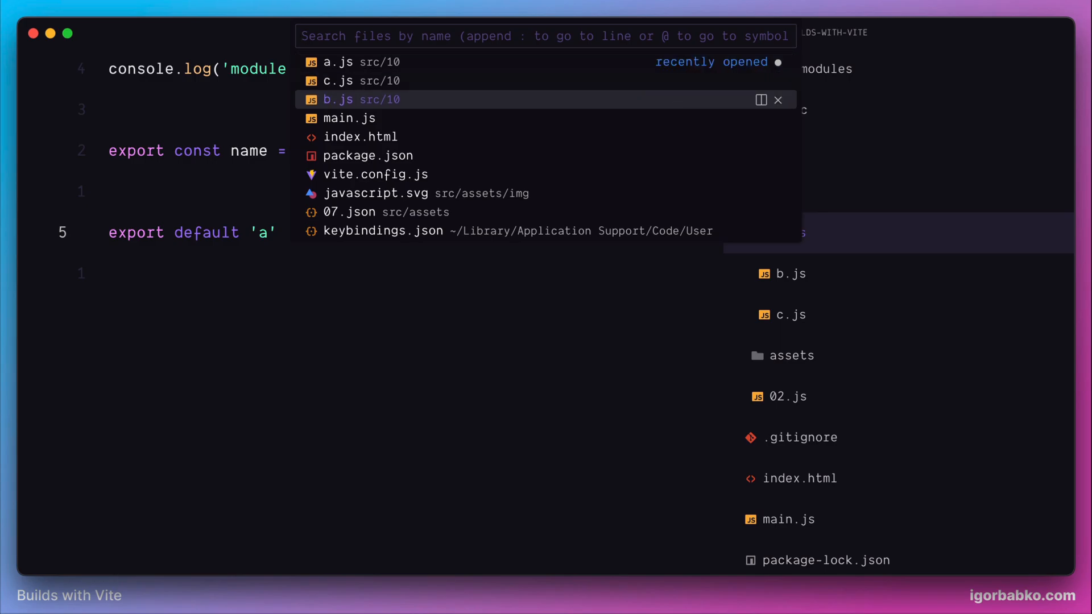
click(339, 98)
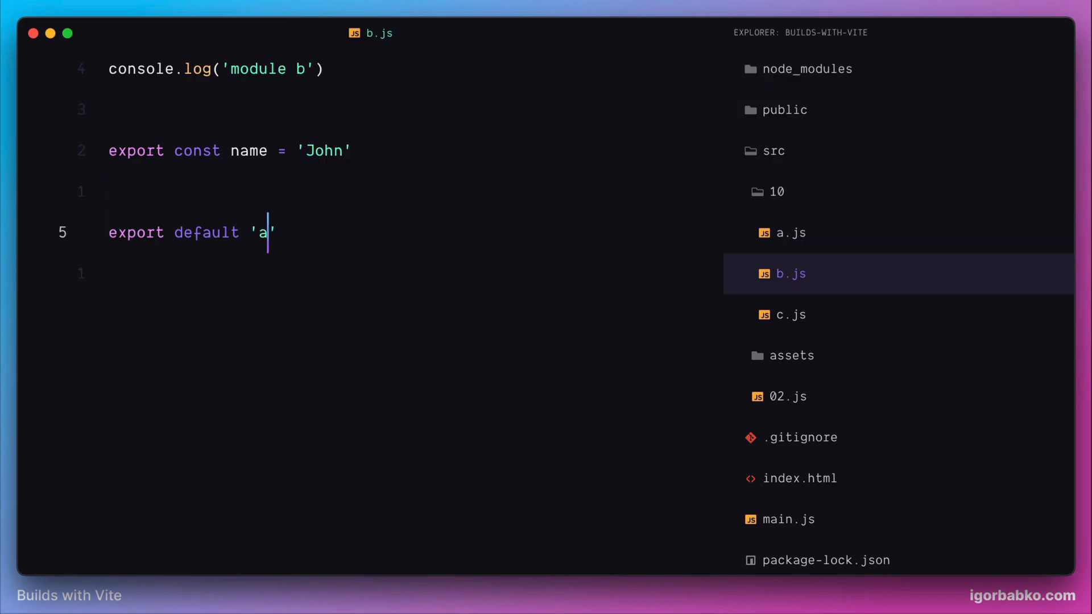
key(cmd+p)
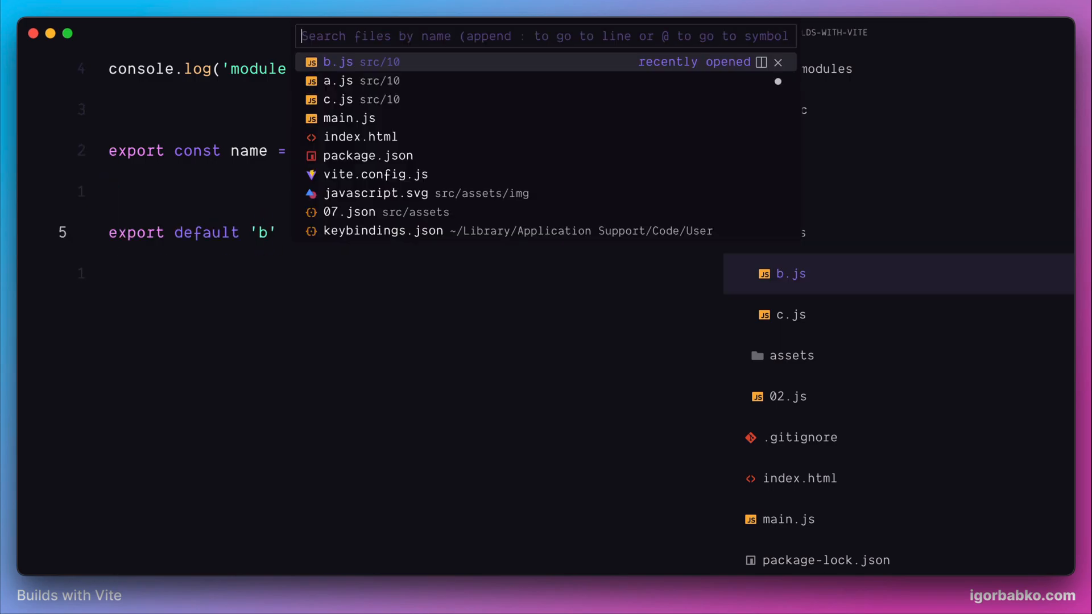
click(361, 100)
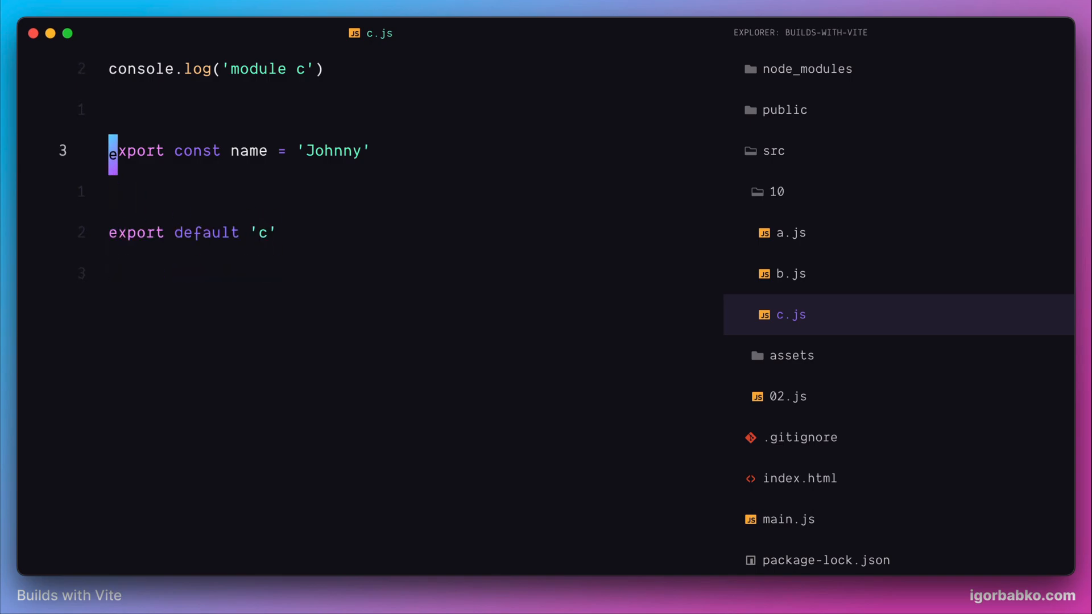
Step: Replace the glob options with { import: 'name' } and rename the click callback's data to name
click(790, 519)
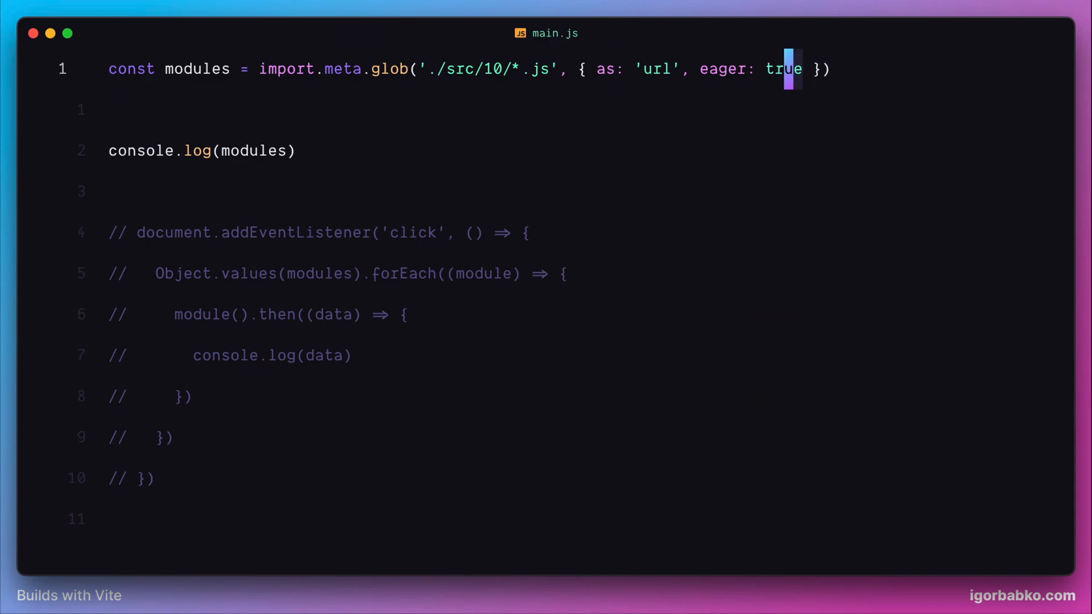
key(Backspace)
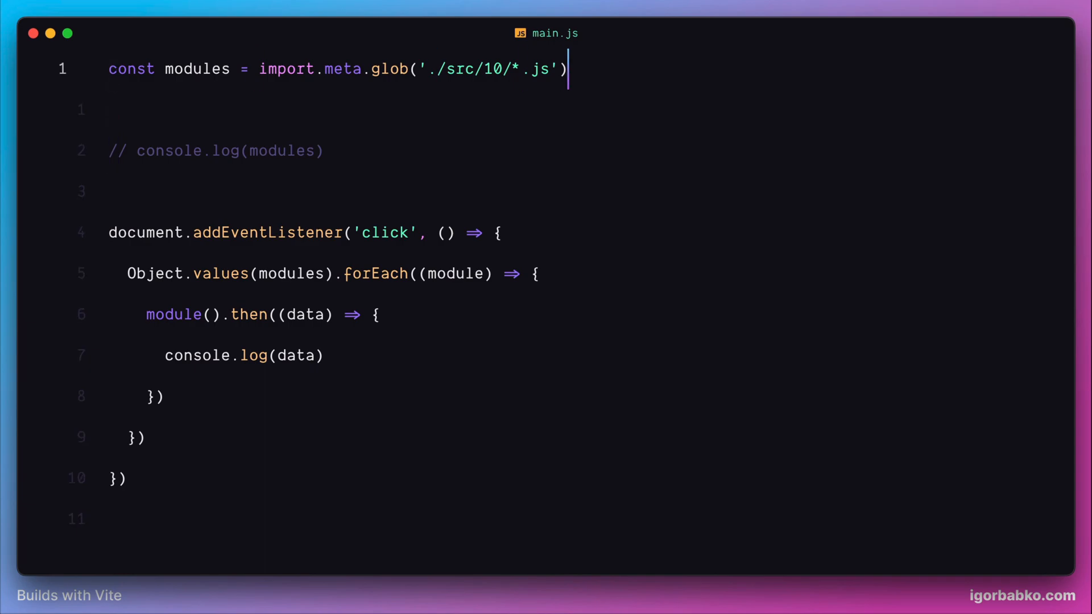
text(, { im)
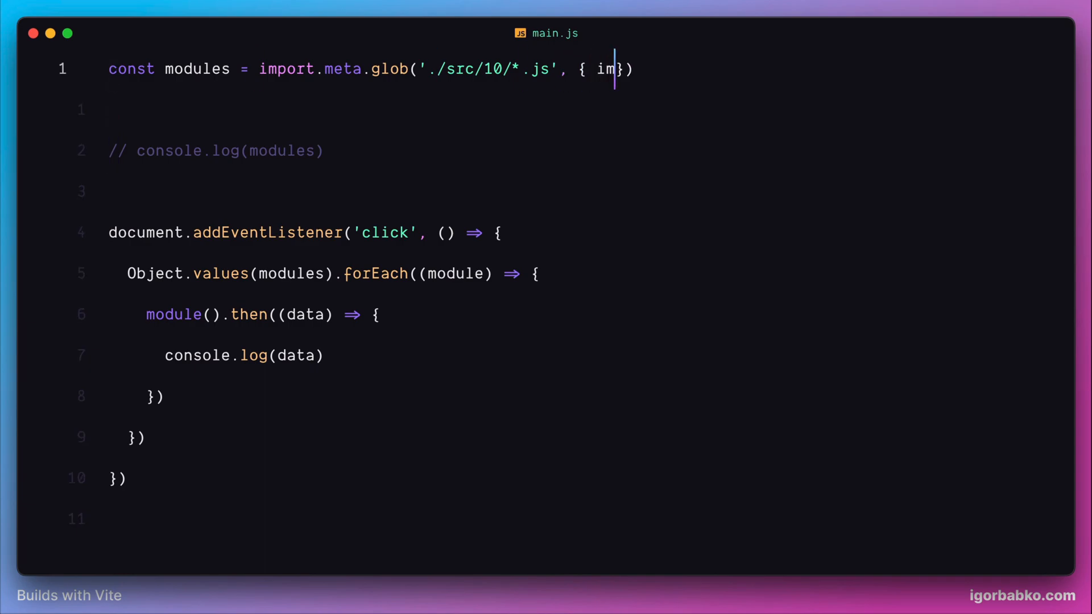
text(port:)
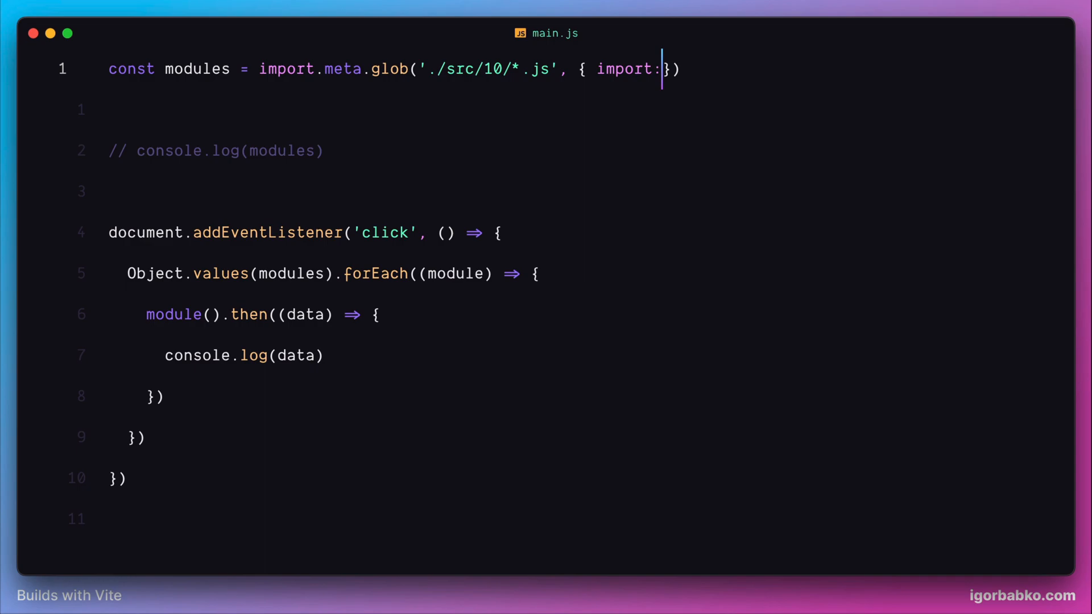
text('name ')
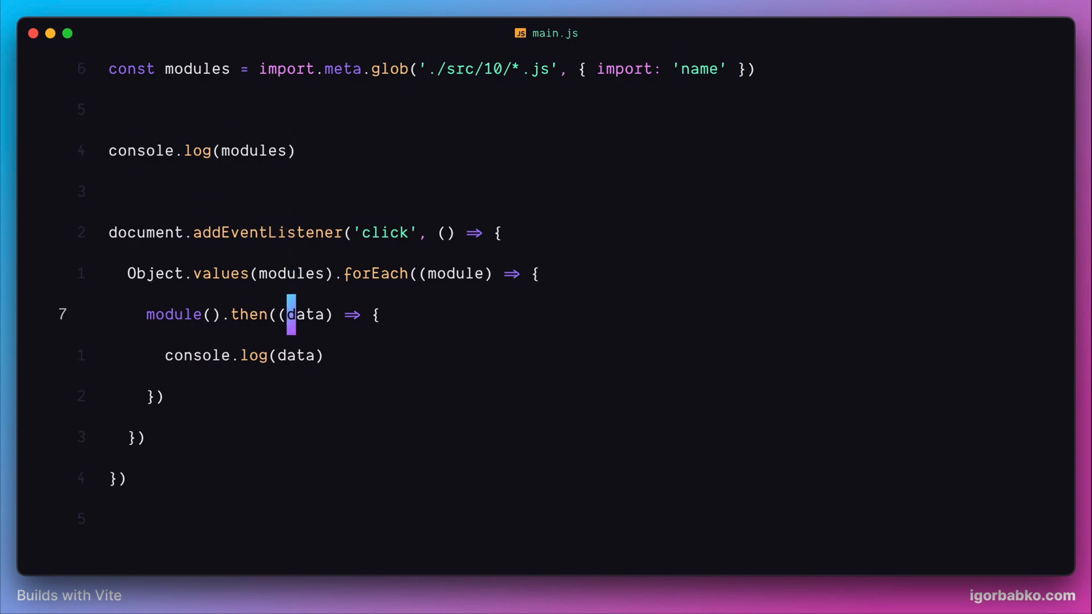
text(name)
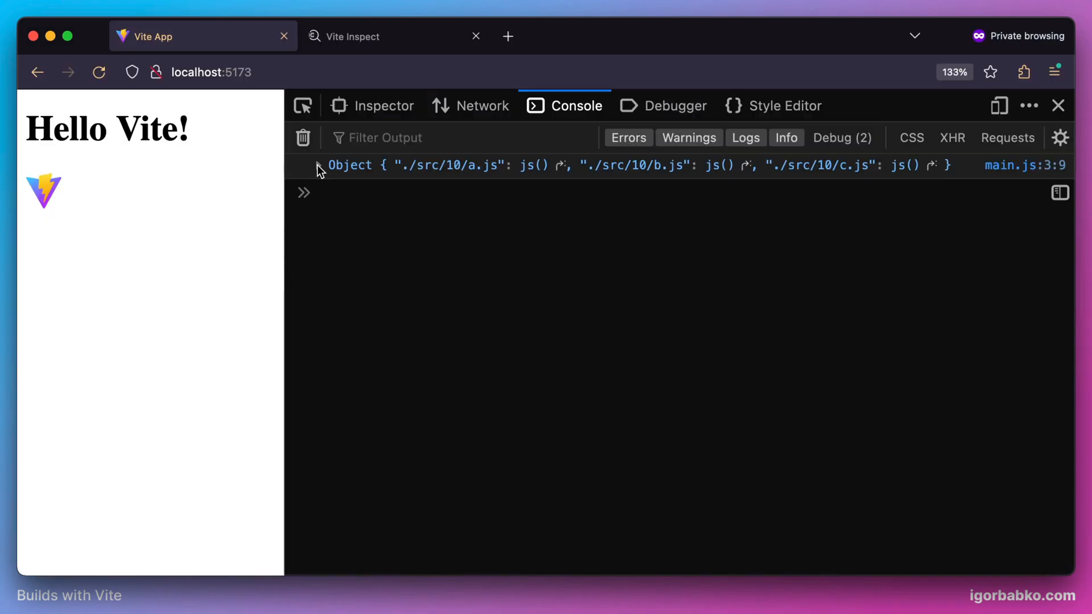
Step: Expand the lazy modules object of loaders and click the page to log Jane, John and Johnny
click(317, 165)
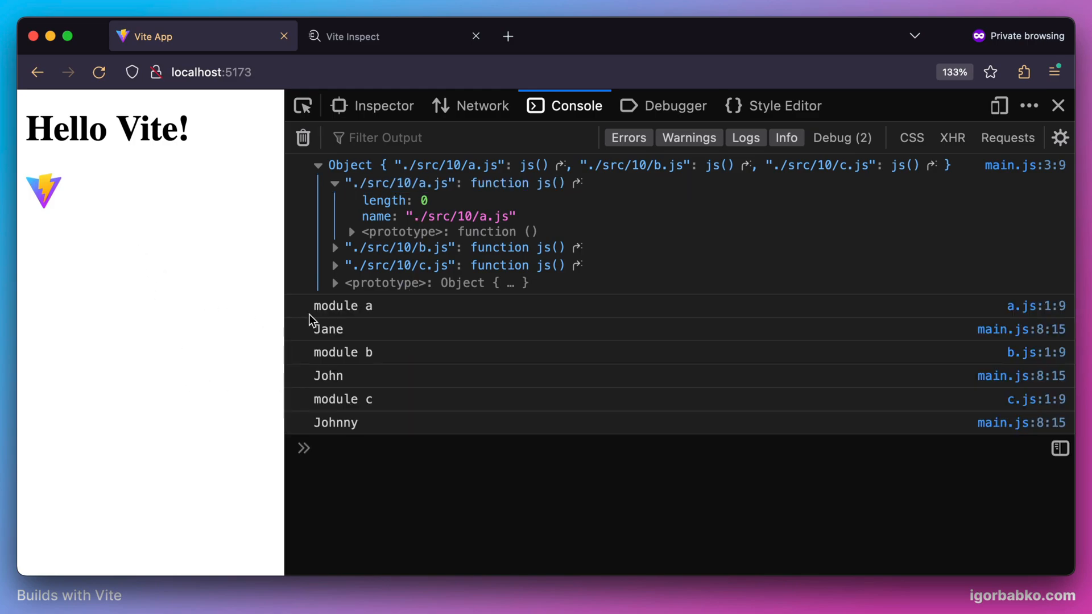
double_click(327, 375)
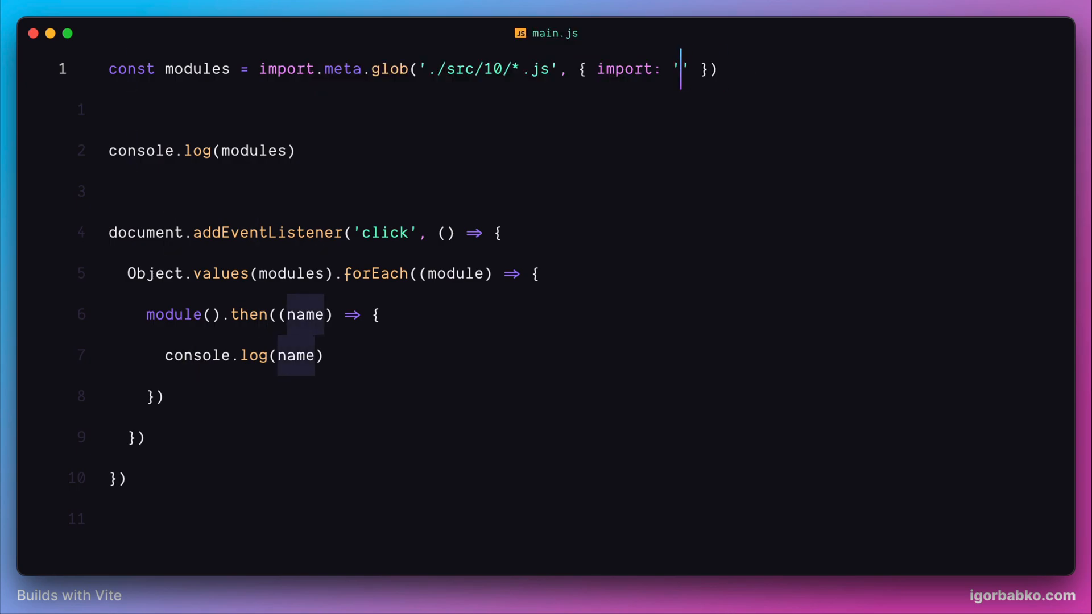
Step: Set the glob import option to 'default' so clicking logs the letters a, c and b
text(default)
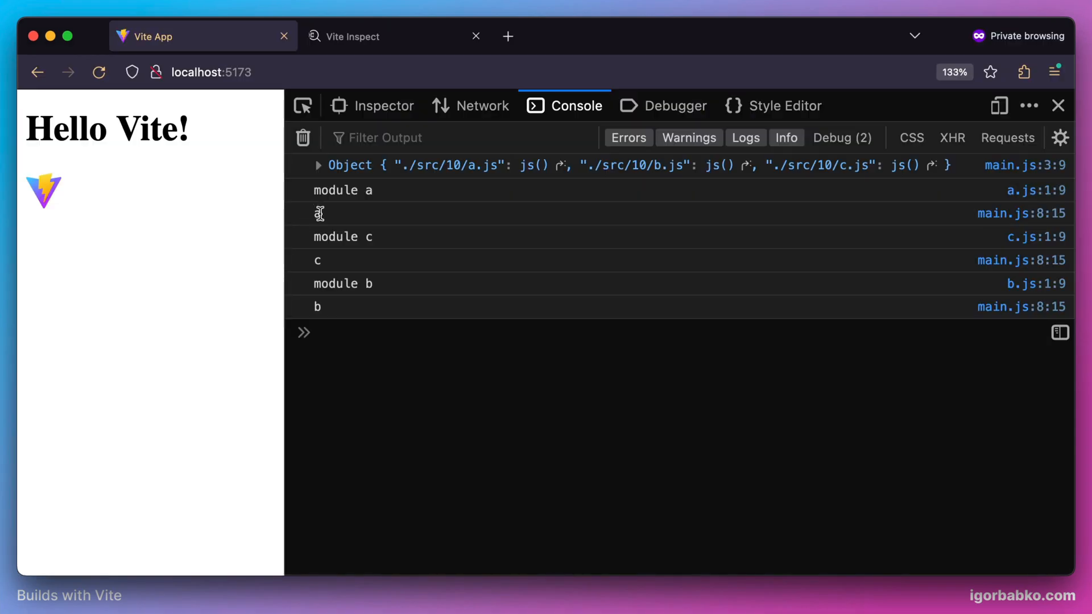
double_click(317, 259)
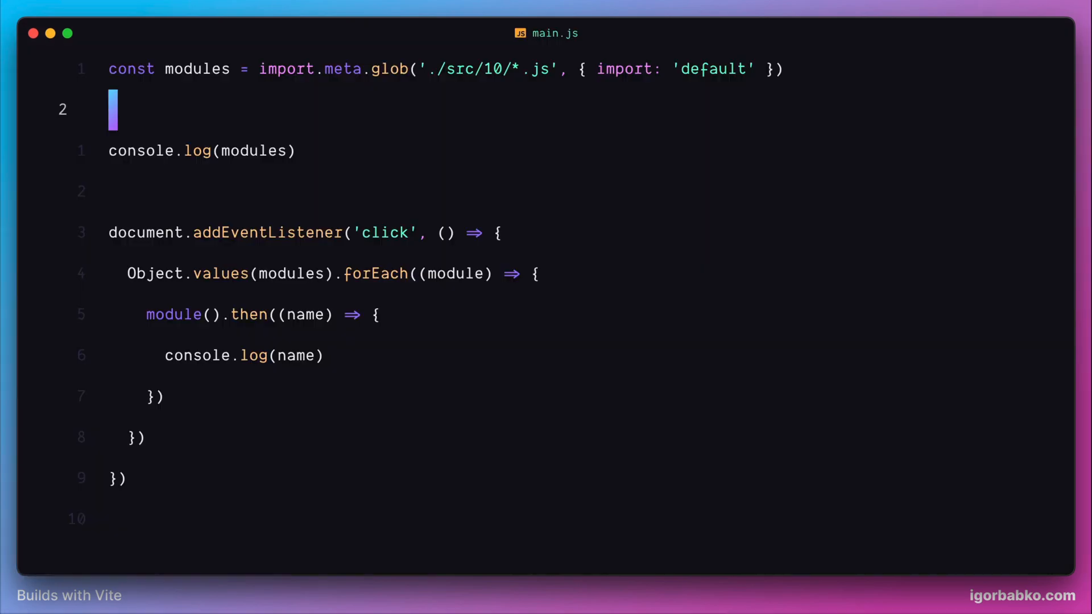
Step: Use eager: true with import: 'name' in the glob and comment out the click listener
text(im)
click(446, 70)
text(eage)
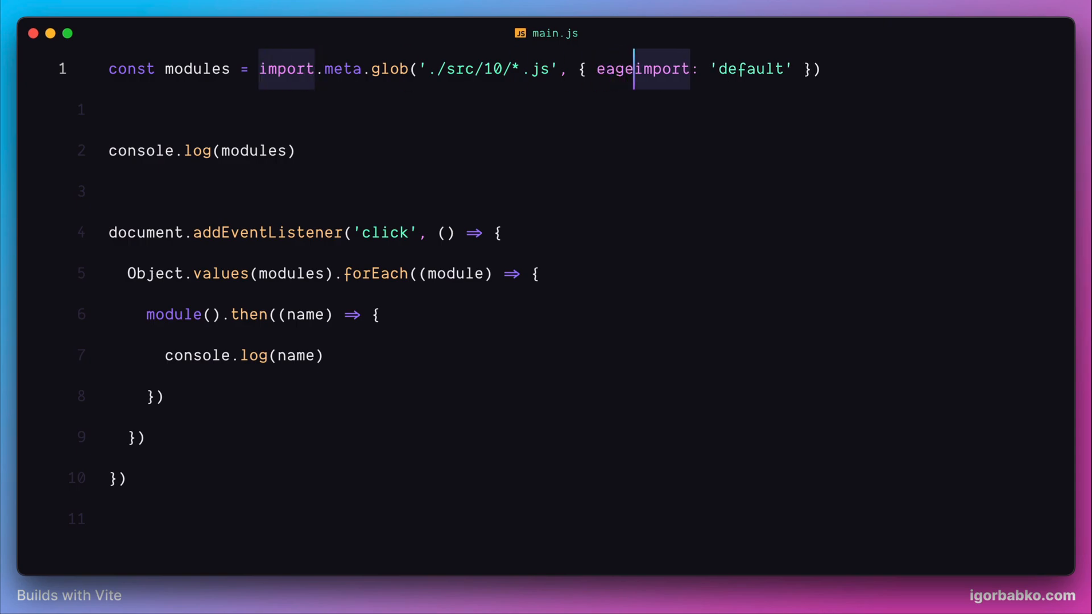
text(: true,)
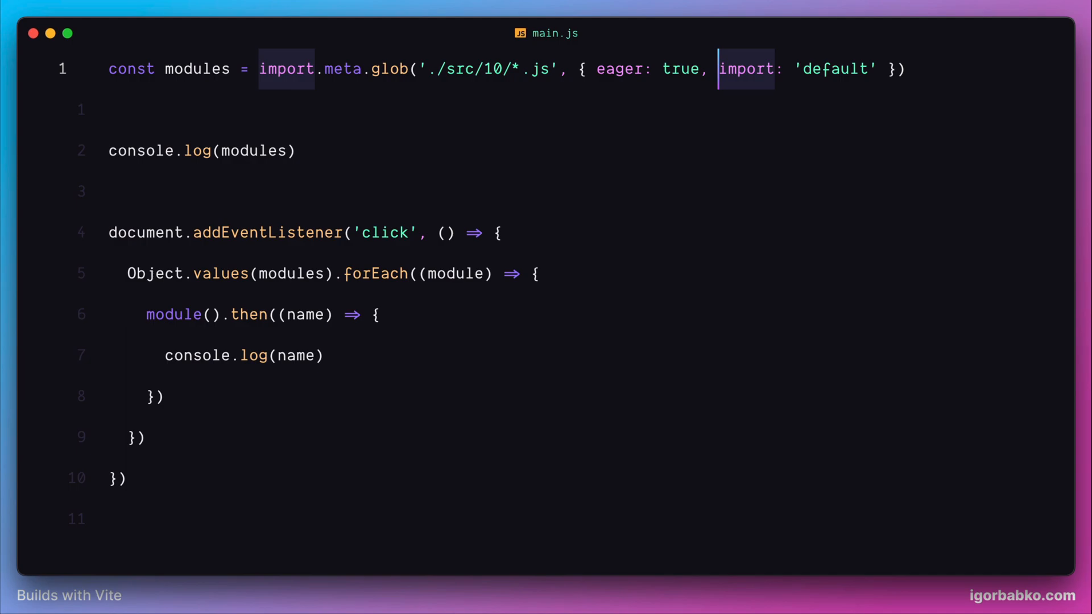
text(name)
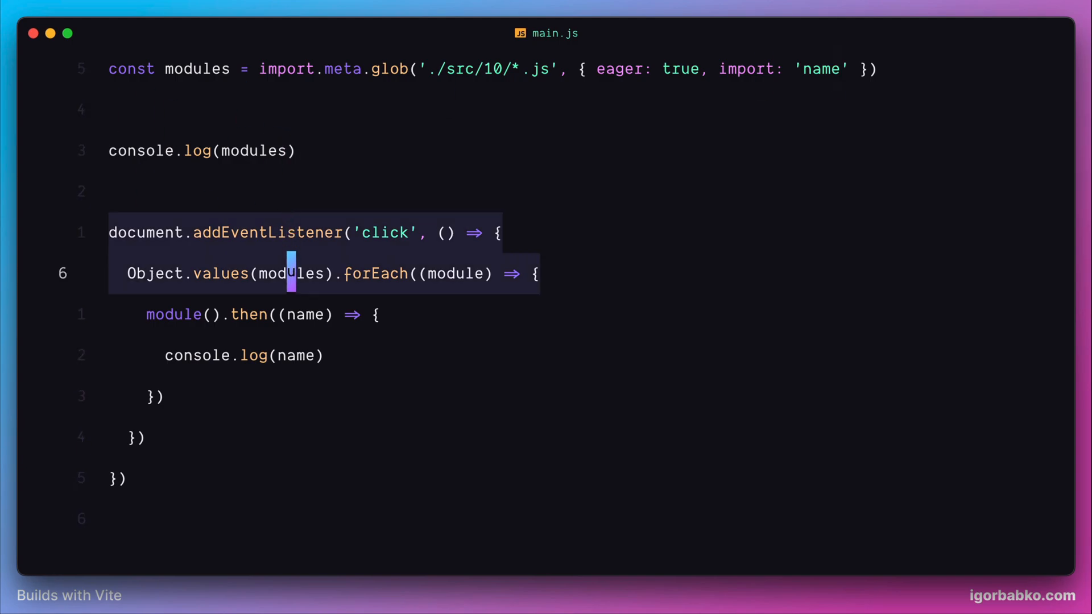
key(cmd+/)
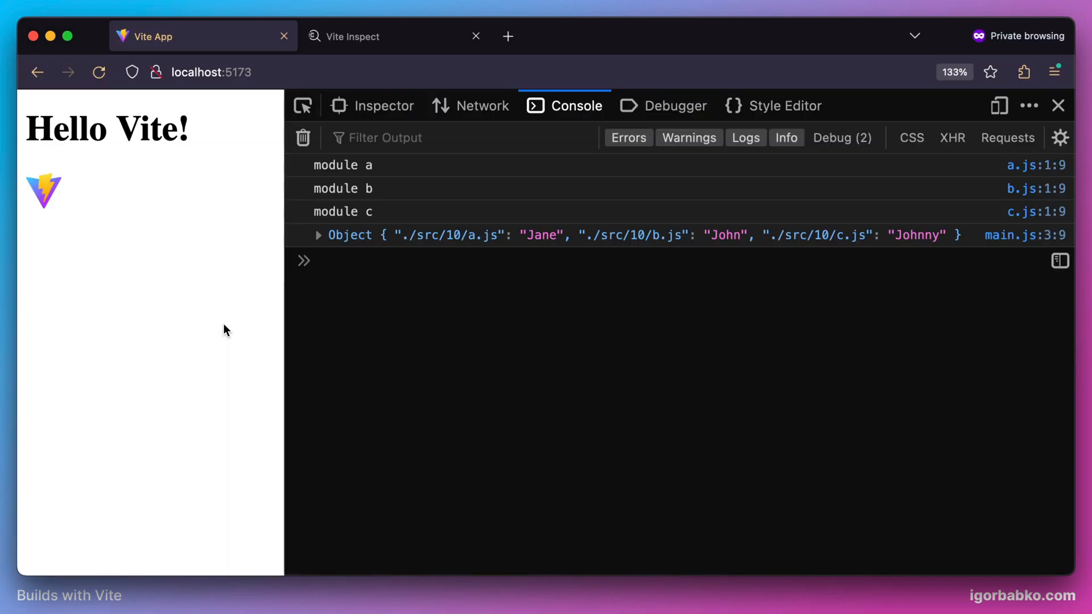
Step: Expand the logged modules object revealing Jane, John and Johnny, then move to Network requests
click(318, 234)
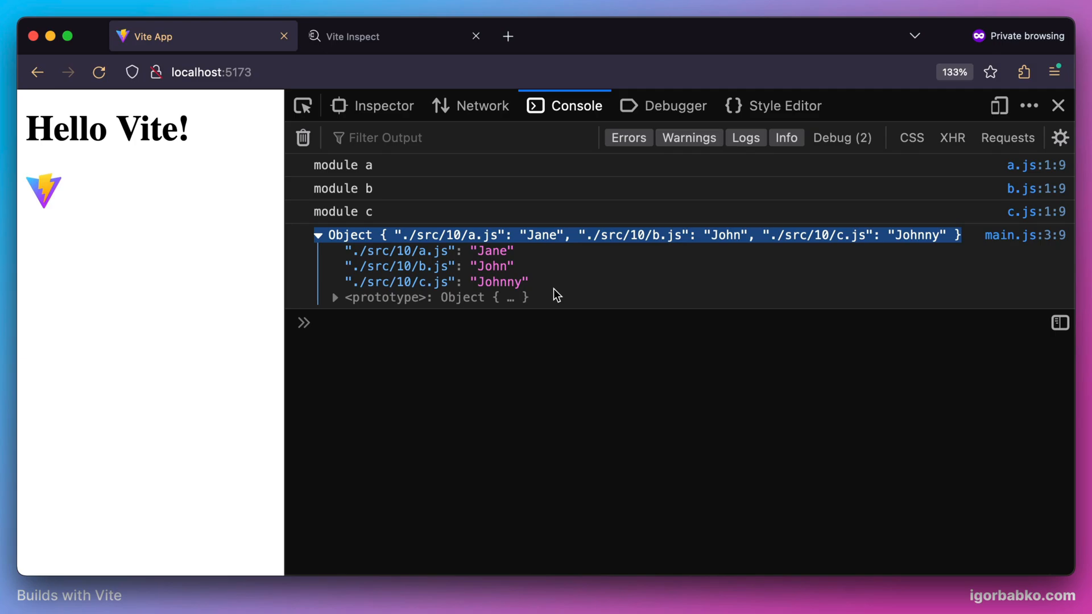
click(481, 104)
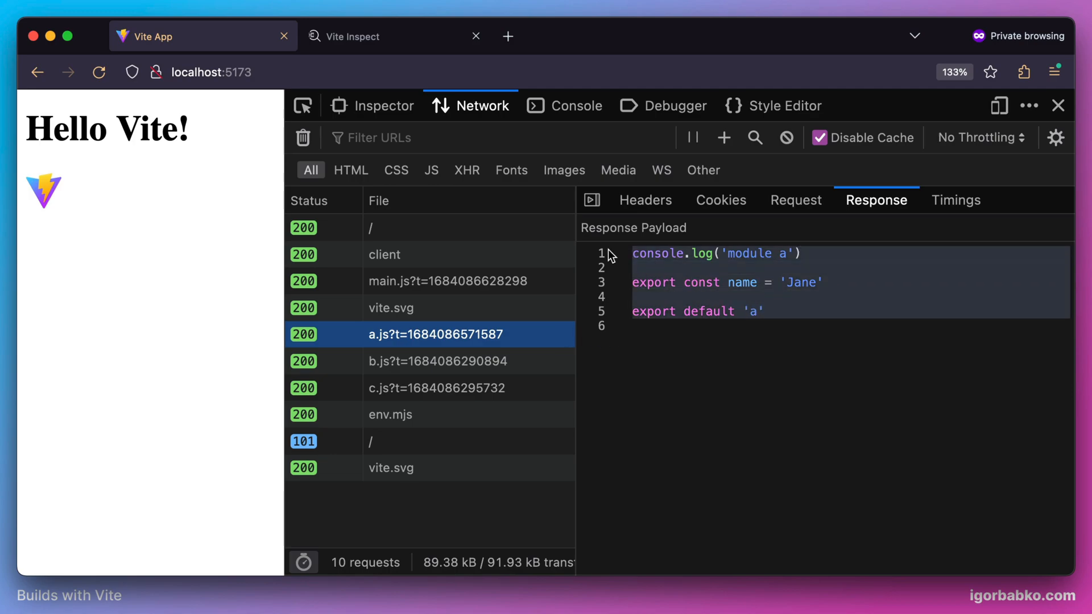
Step: View the served responses of b.js, c.js and main.js, then head to the Debugger
click(438, 361)
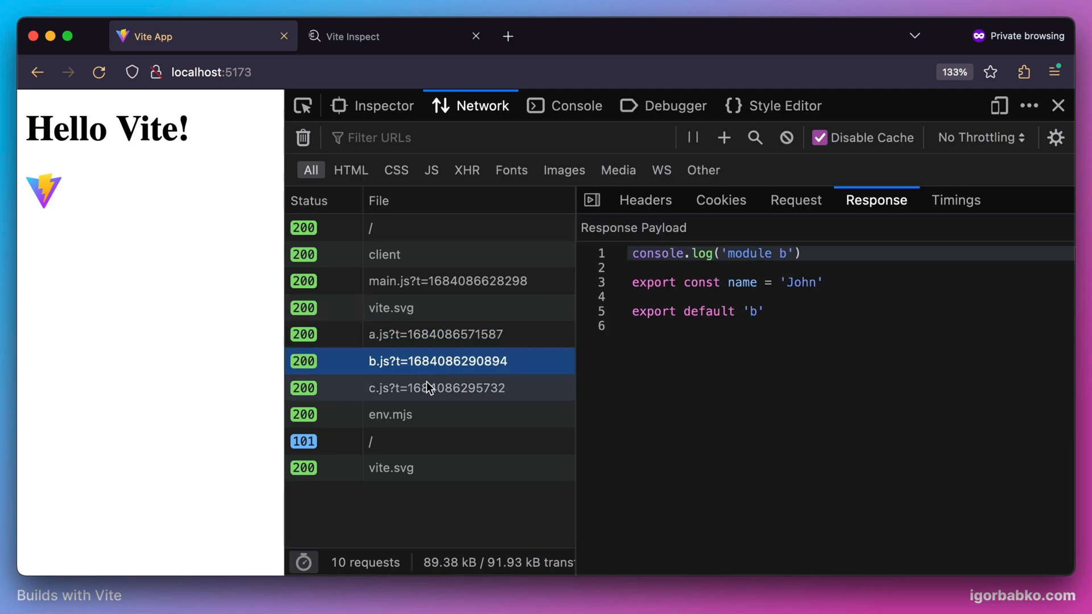
click(437, 387)
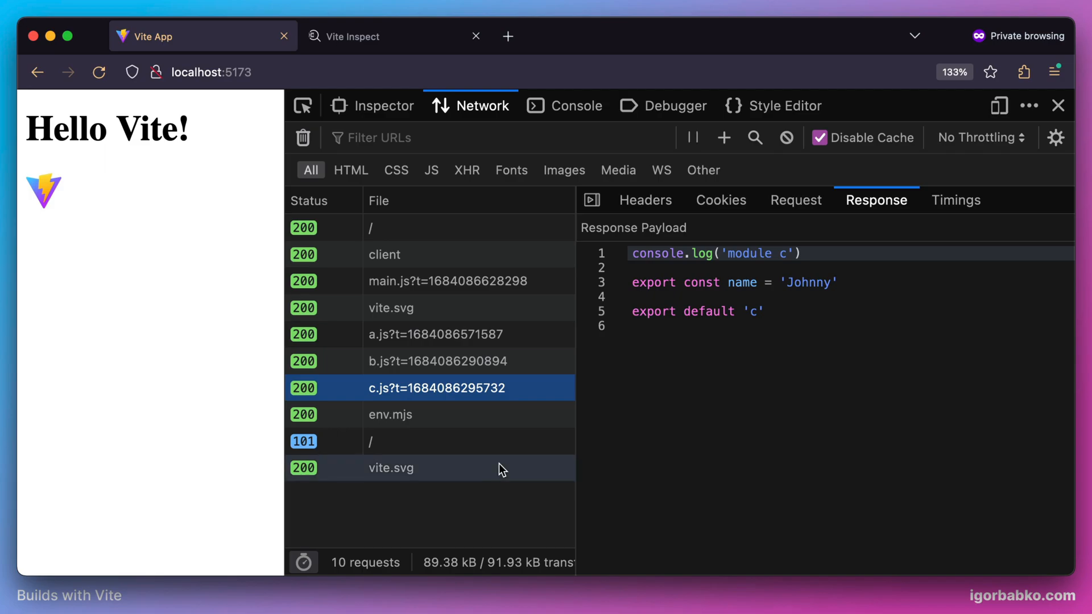
mouse_move(488, 289)
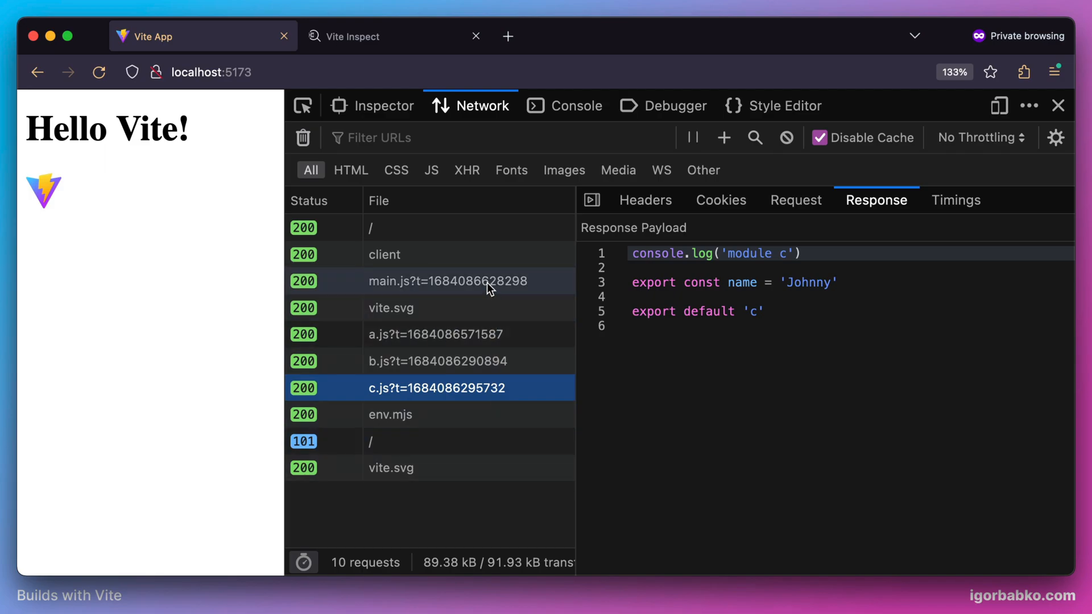
click(448, 281)
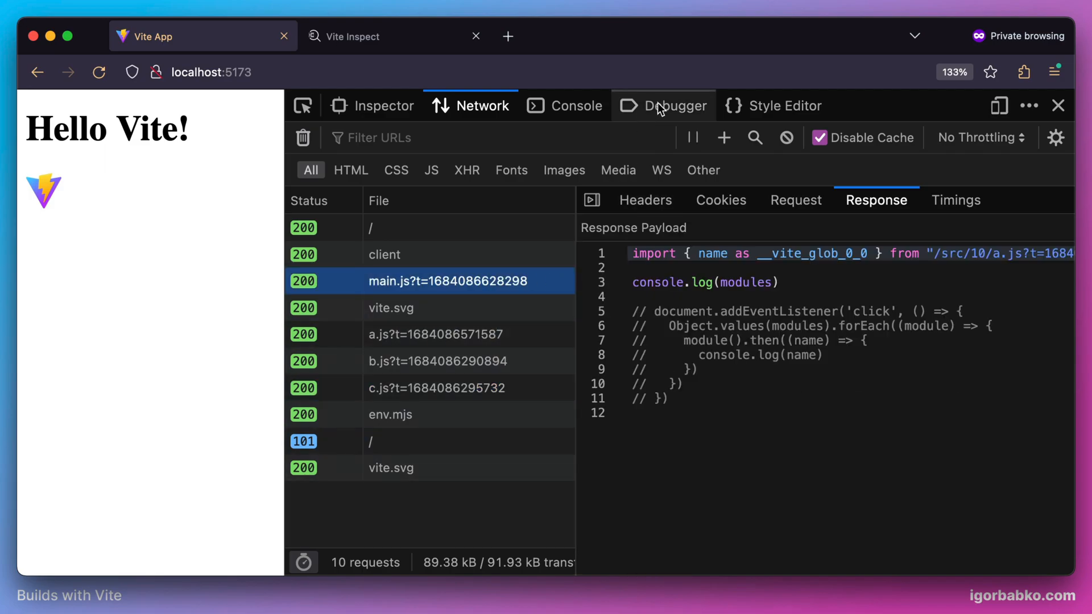
click(674, 106)
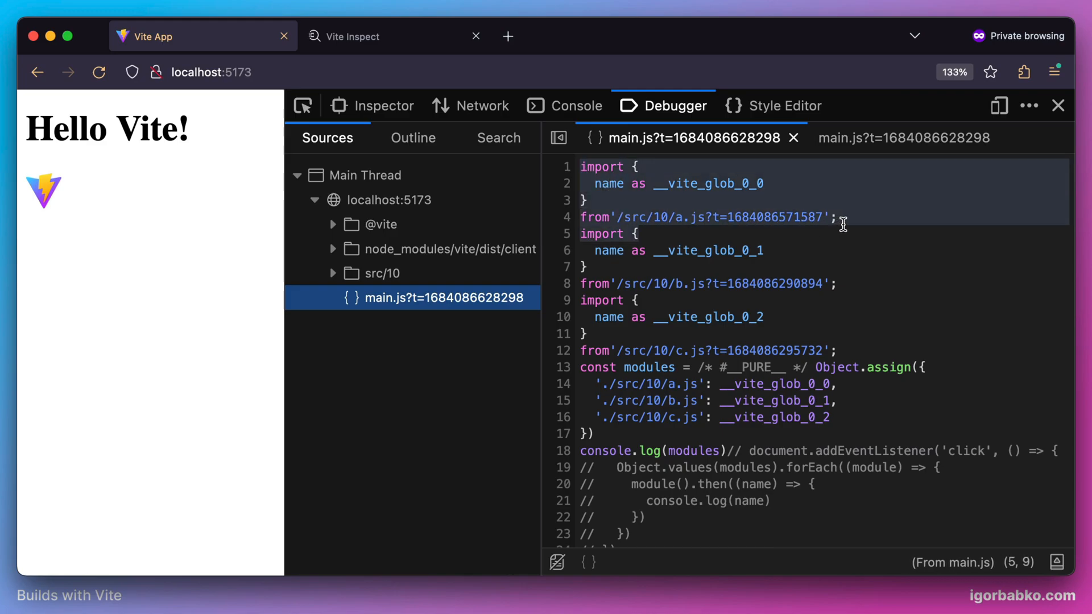
Step: Highlight main.js's compiled Object.assign block mapping src/10 paths to imported name bindings
click(615, 318)
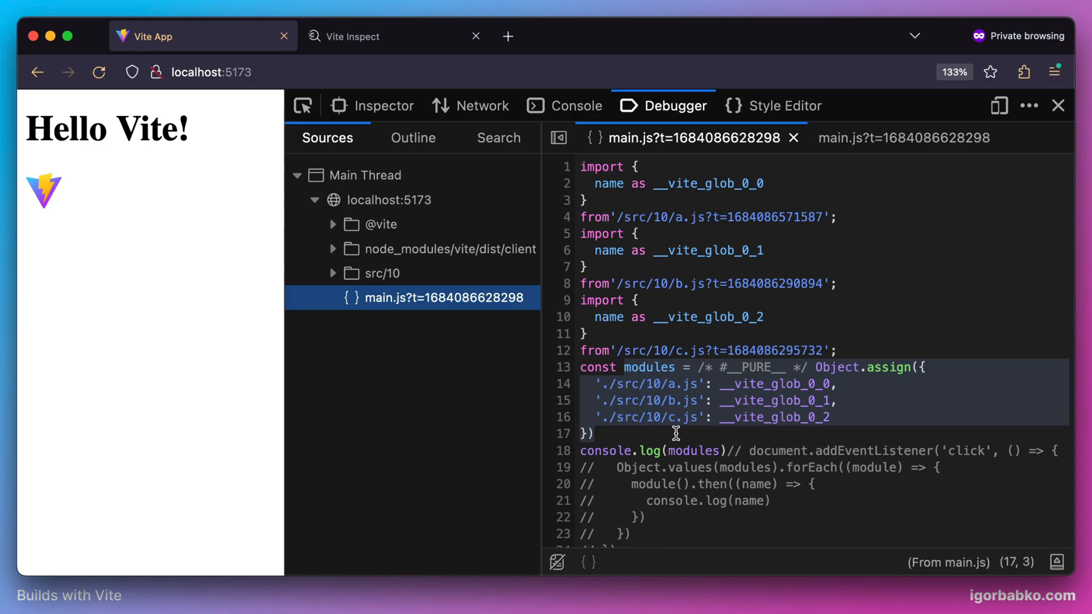
mouse_move(777, 394)
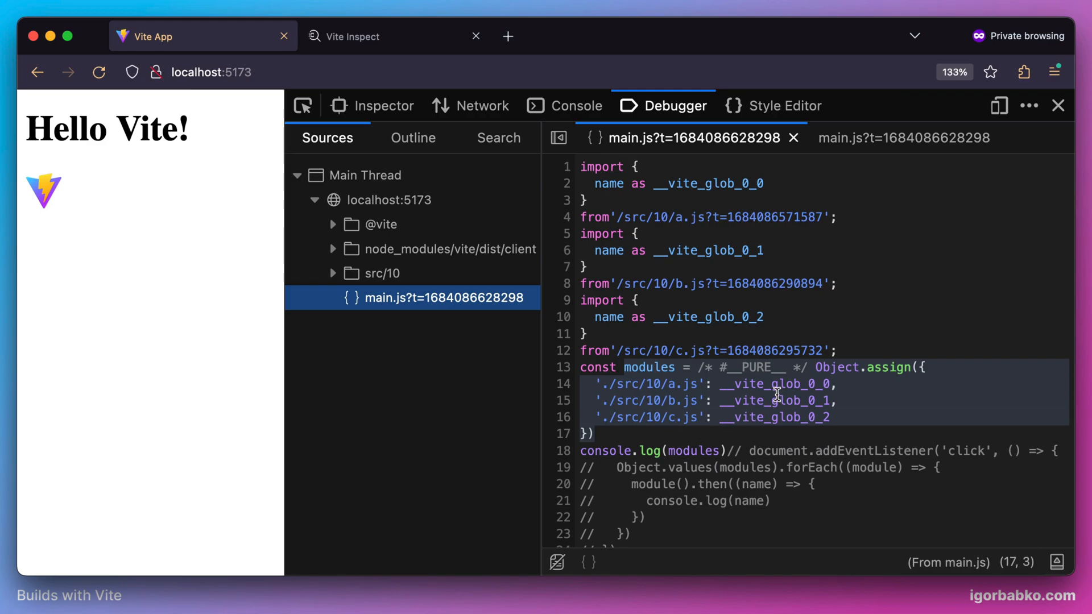